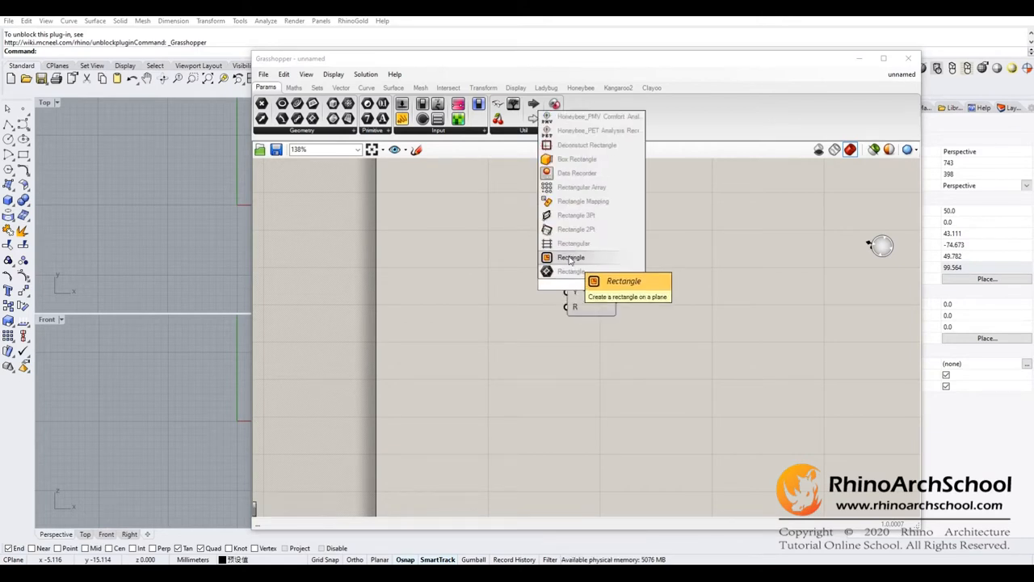
Place a Rectangle component from the Curve Primitive set on the empty canvas.
left_click(570, 257)
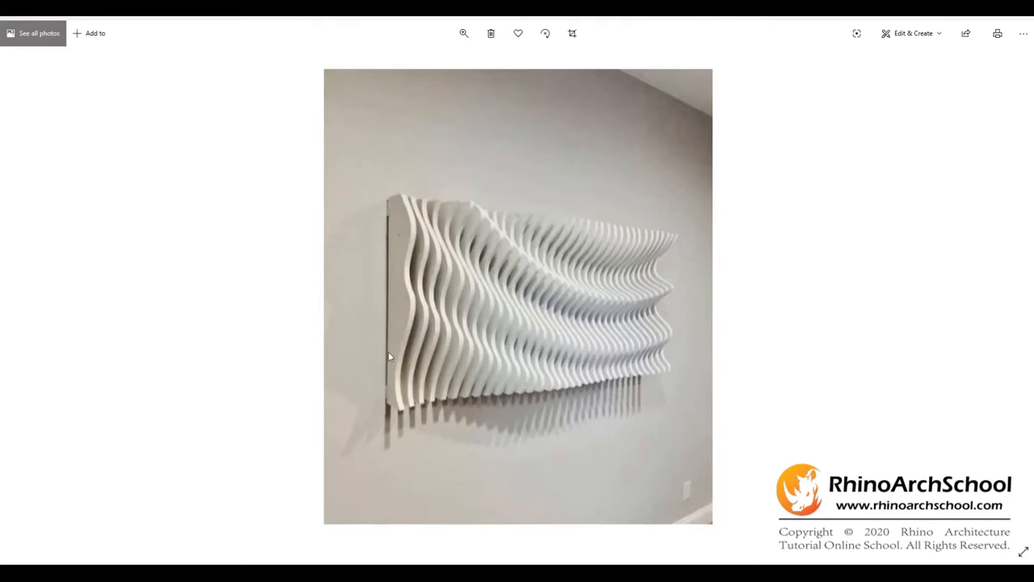
mouse_move(481, 384)
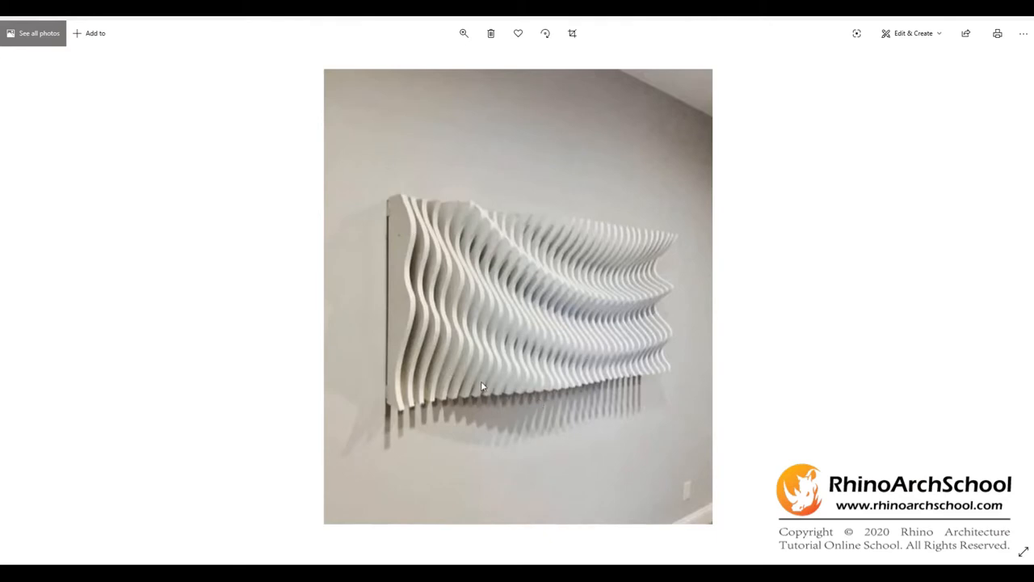
mouse_move(522, 230)
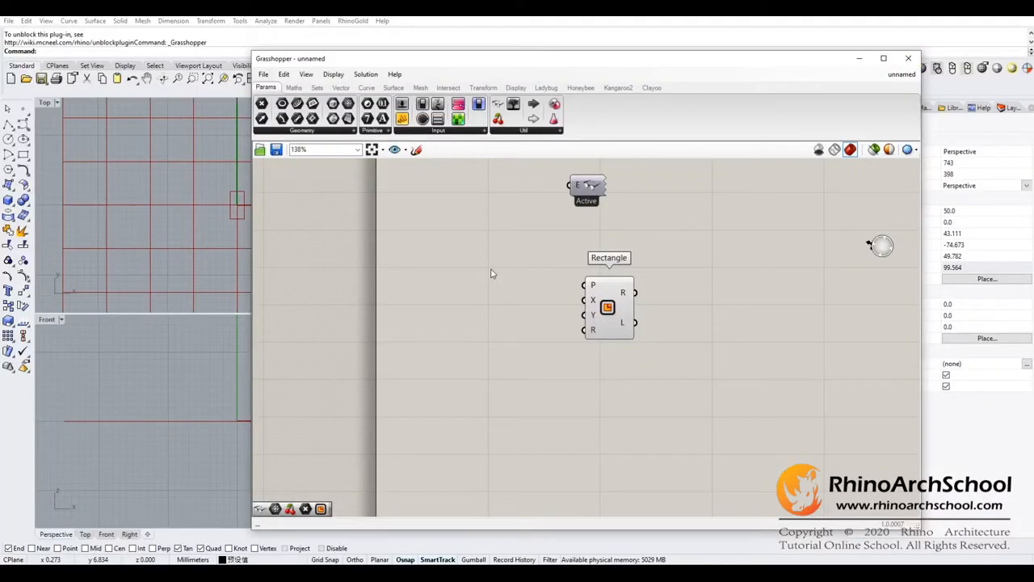
Add an XZ Plane component and wire it into the Rectangle's plane input.
double_click(491, 272)
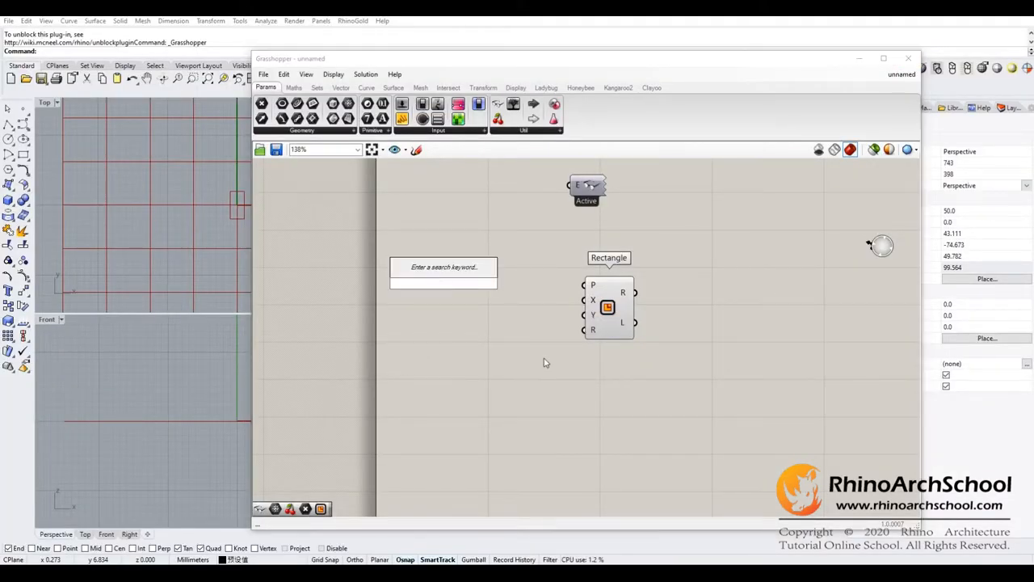
type("xz")
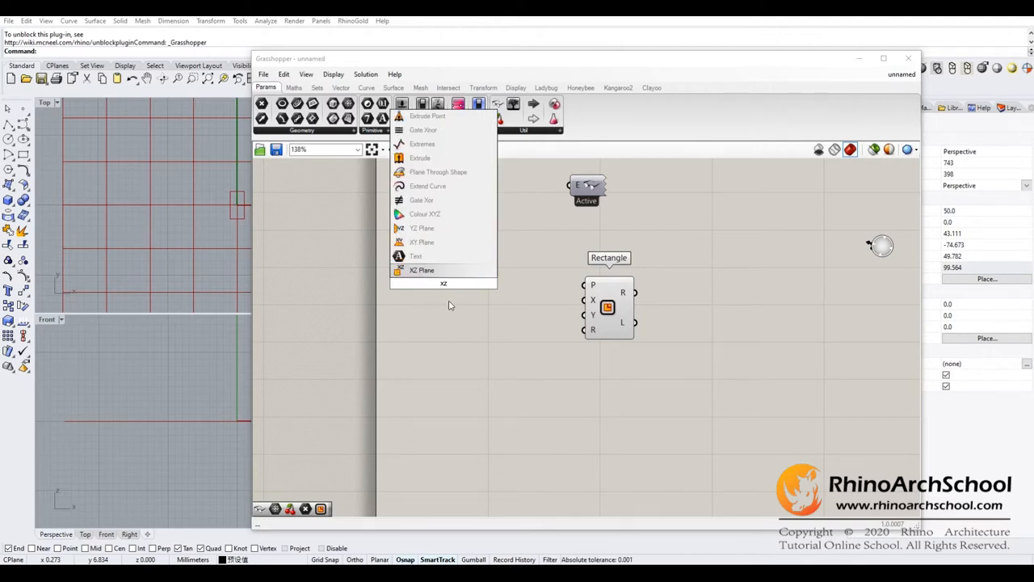
left_click(420, 270)
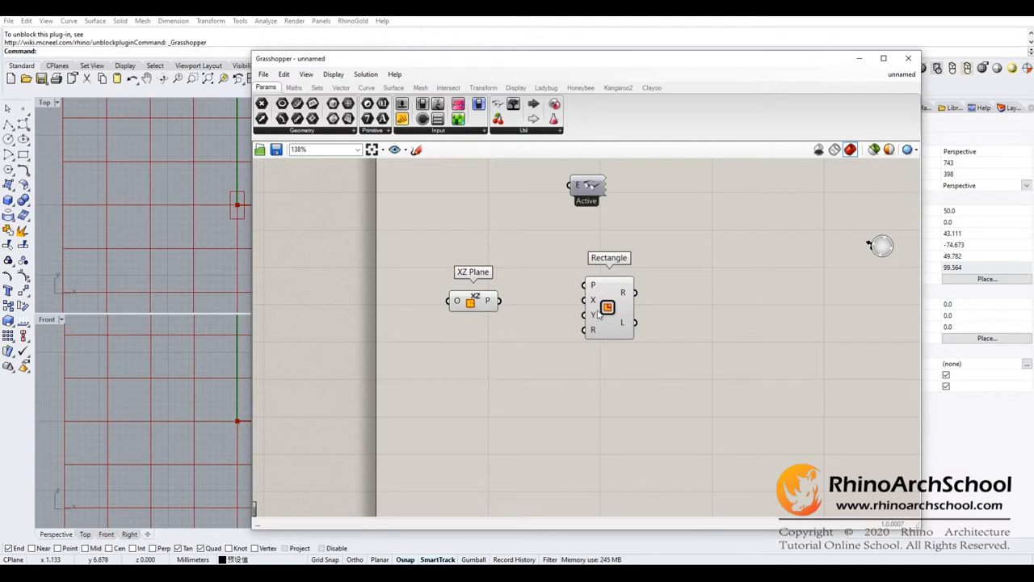
mouse_move(461, 353)
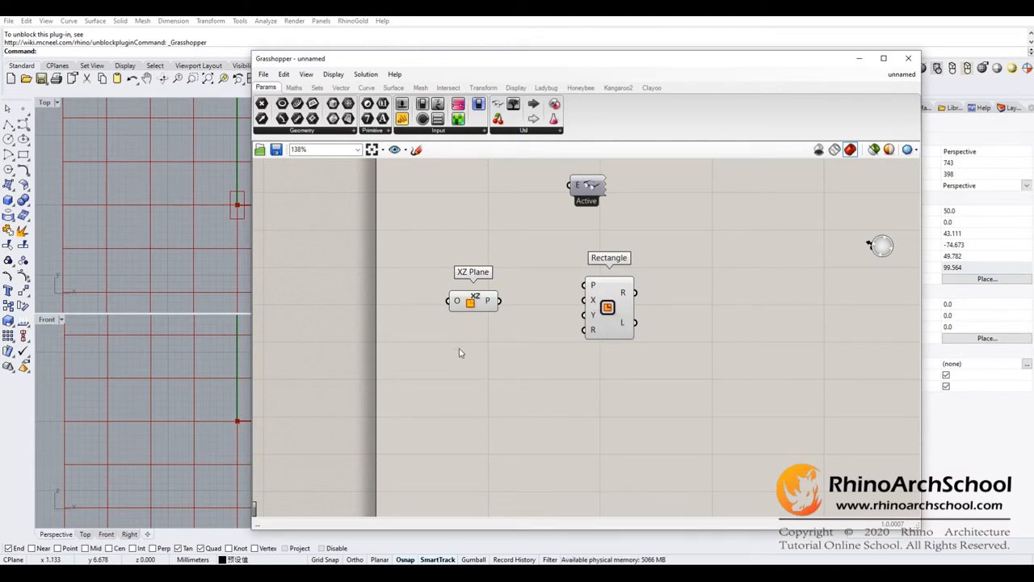
mouse_move(466, 345)
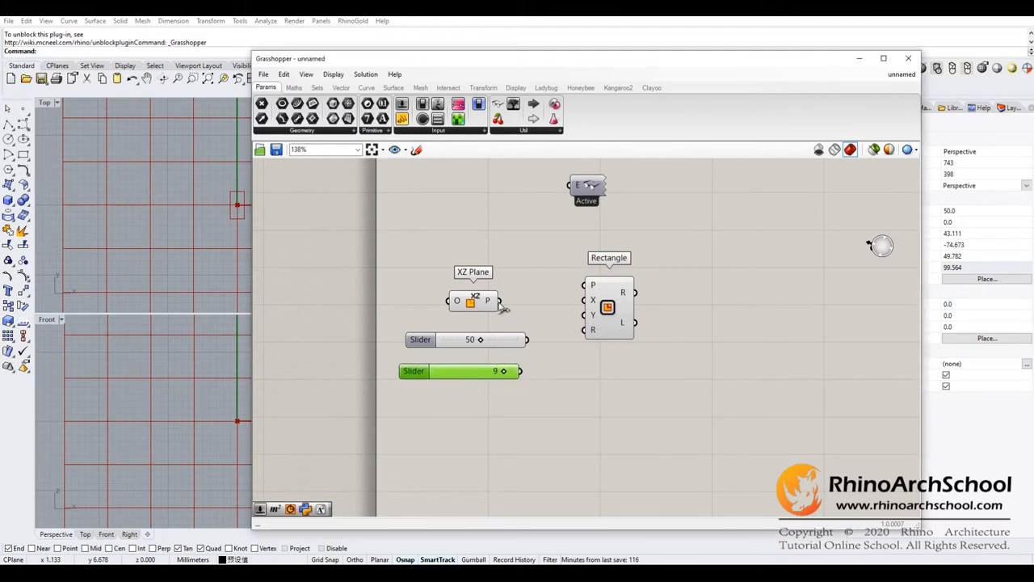
left_click_drag(607, 307, 656, 323)
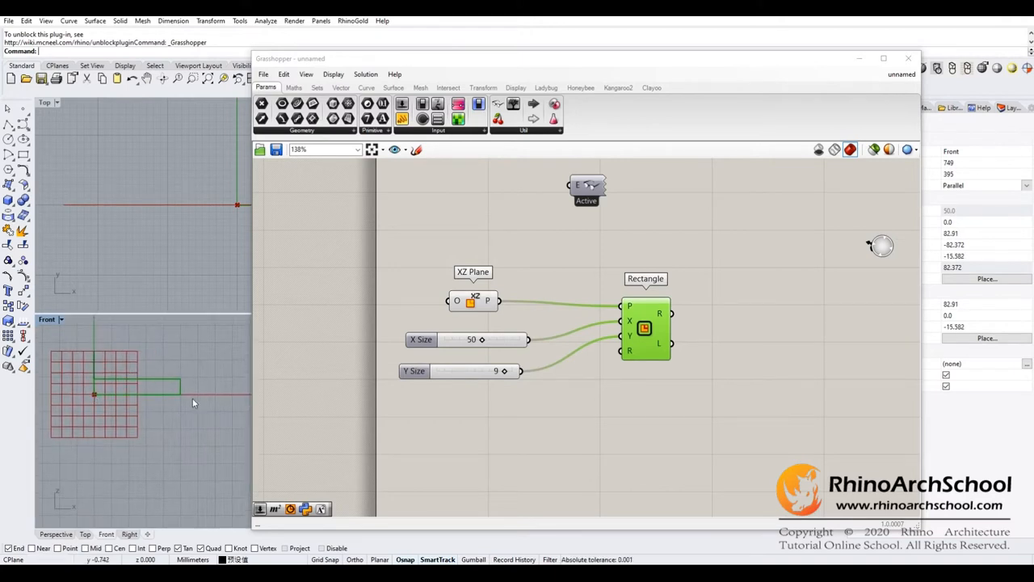
mouse_move(143, 395)
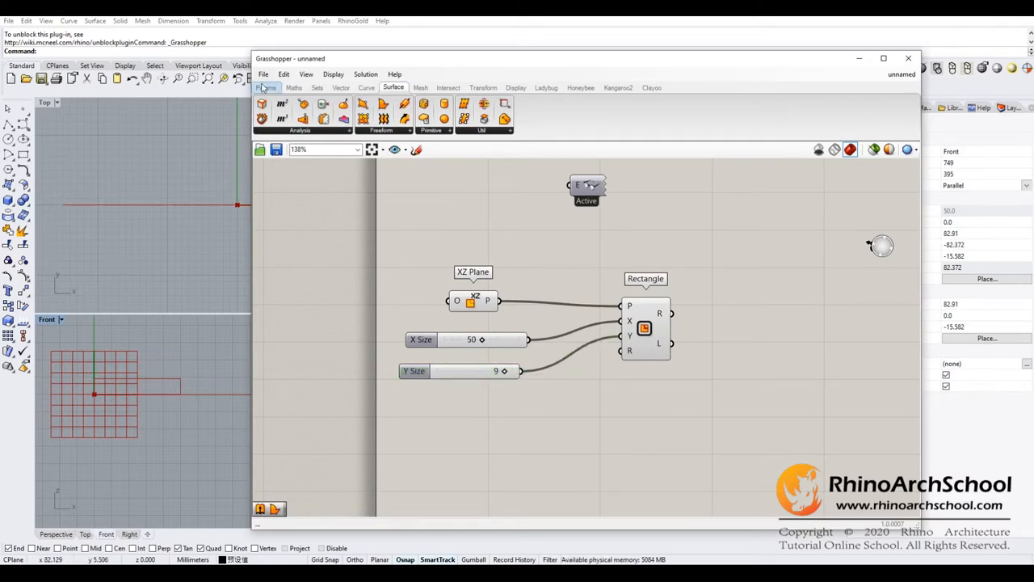
mouse_move(385, 103)
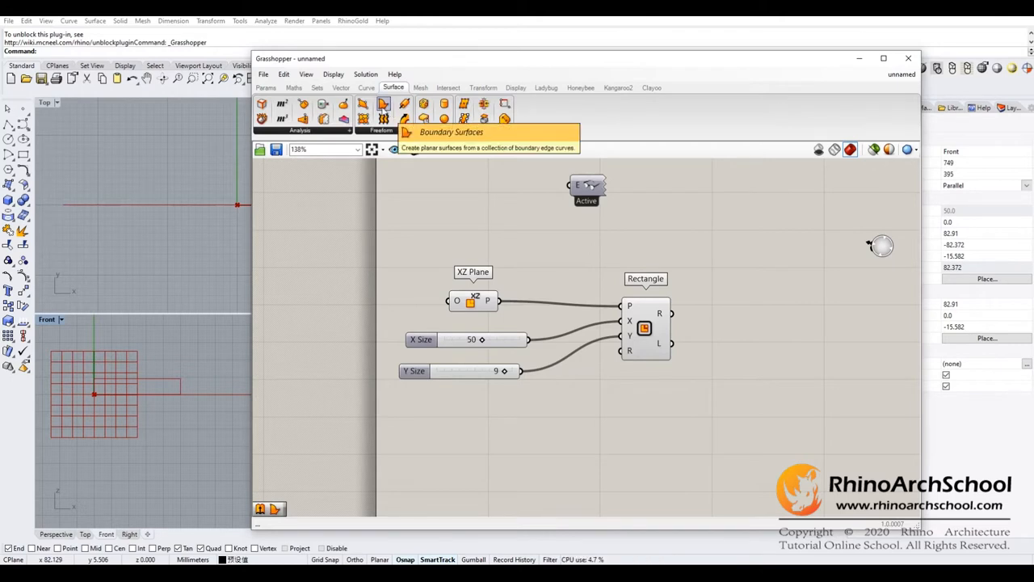
Feed the rectangle into Boundary Surfaces, then Evaluate Surface, and add Construct Point from Vector.
left_click(382, 103)
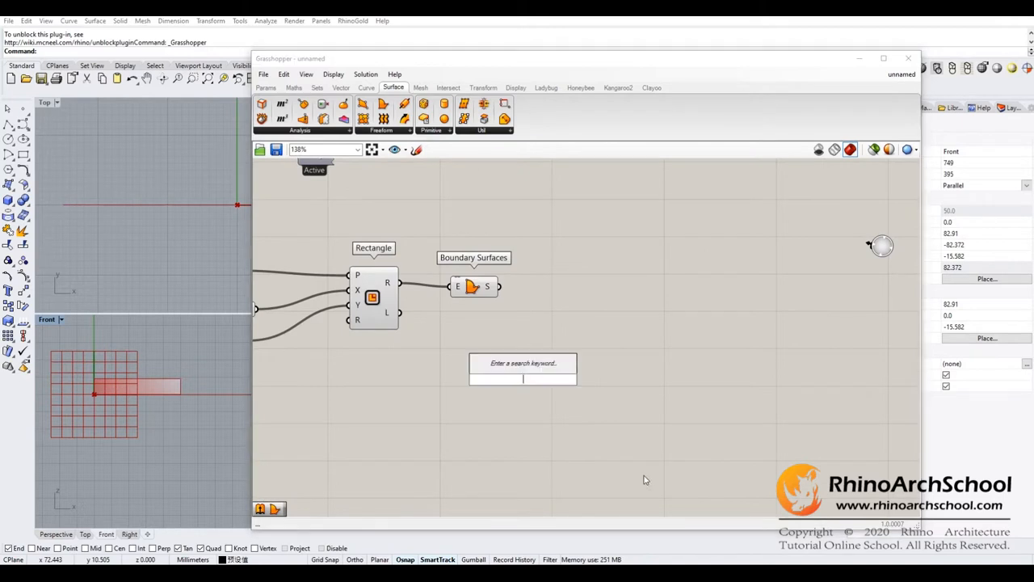
type("evaluate")
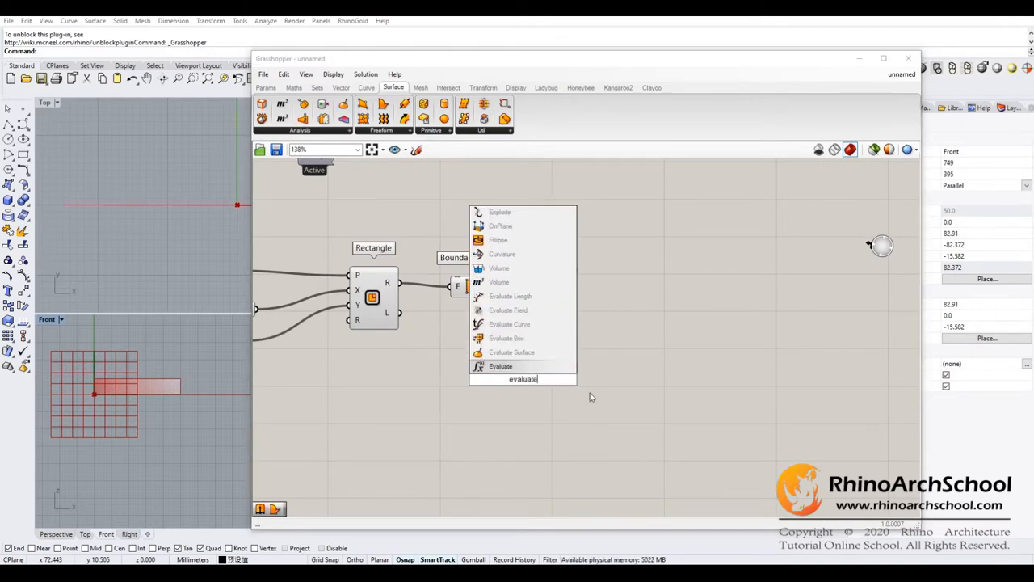
left_click(510, 352)
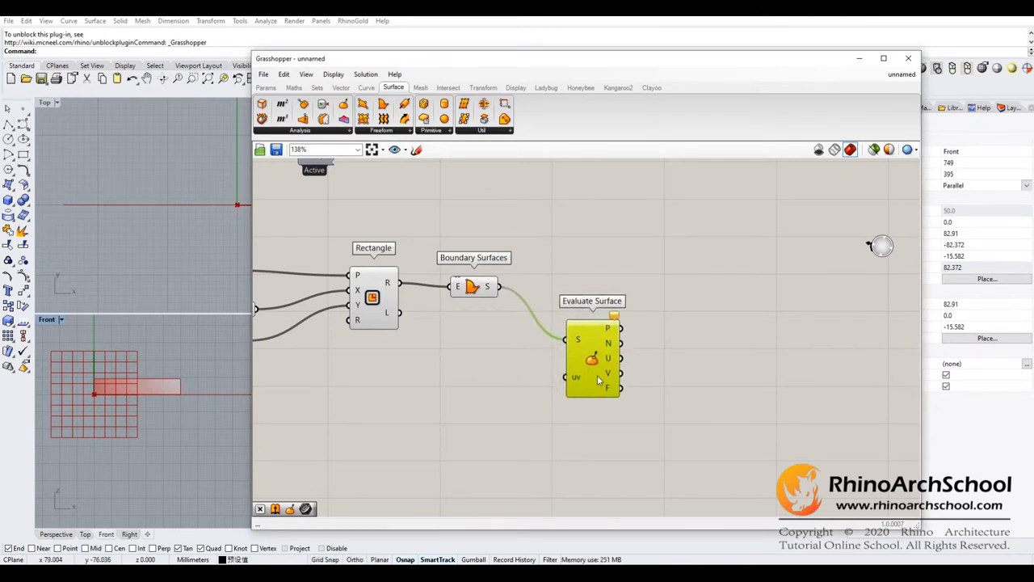
left_click(340, 87)
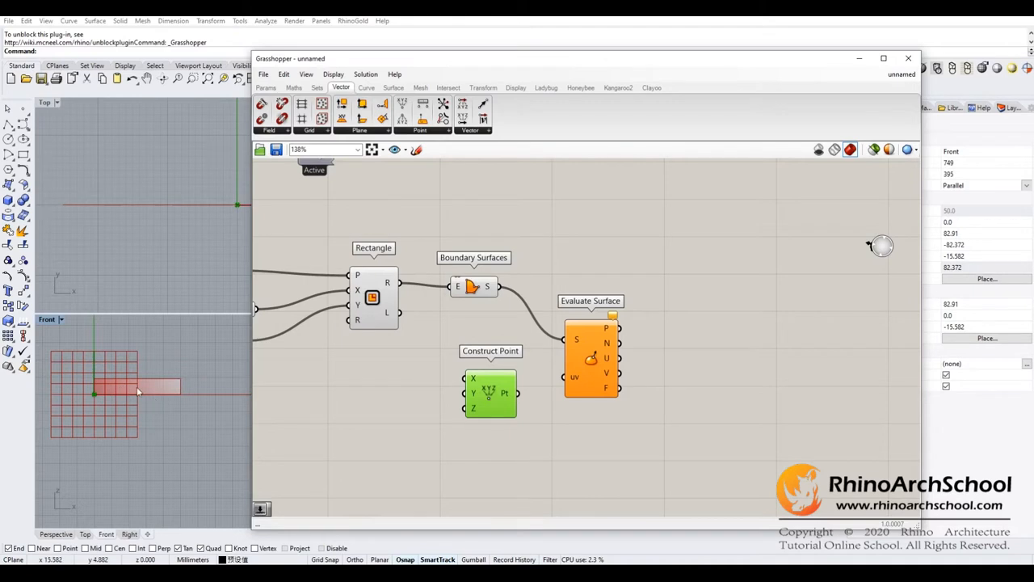
mouse_move(123, 388)
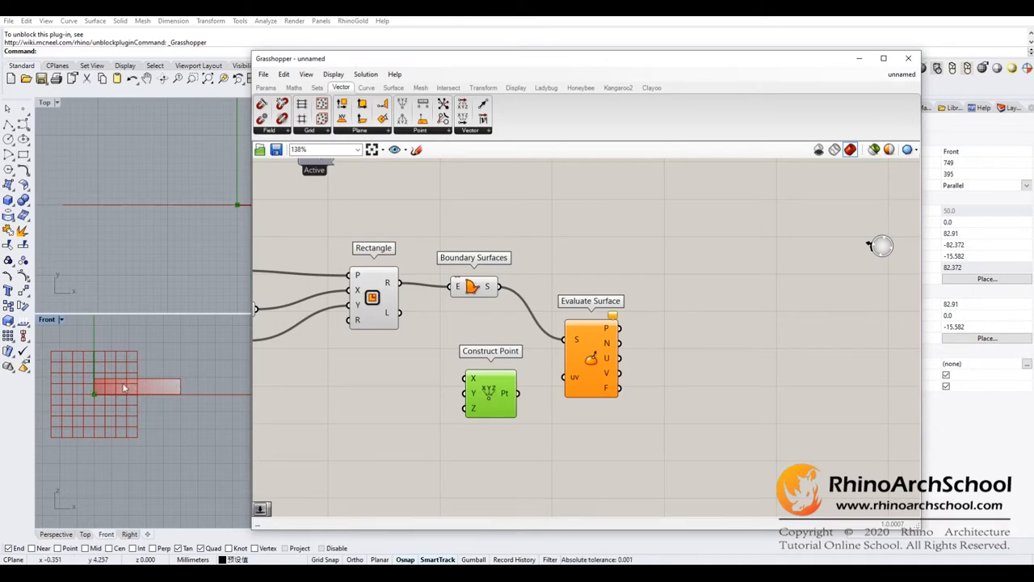
mouse_move(123, 393)
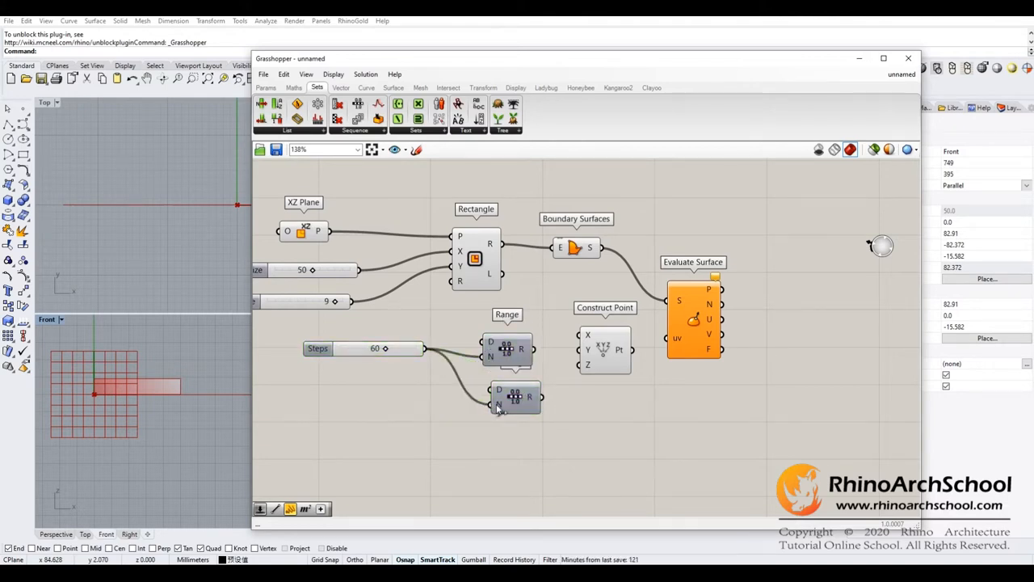
Set the second Range step slider to 8 for the Construct Point Y values.
right_click(504, 357)
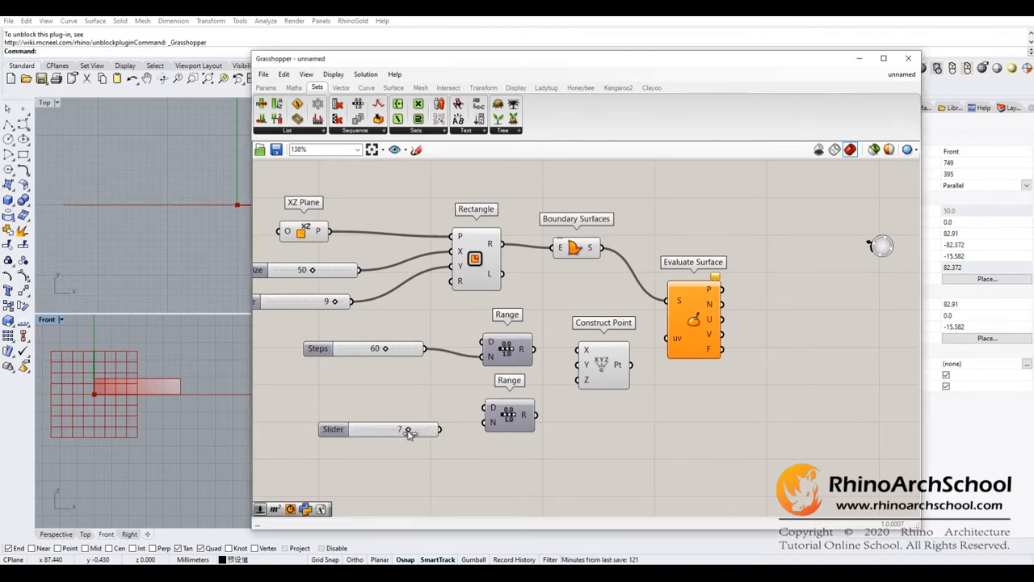
left_click_drag(407, 430, 417, 420)
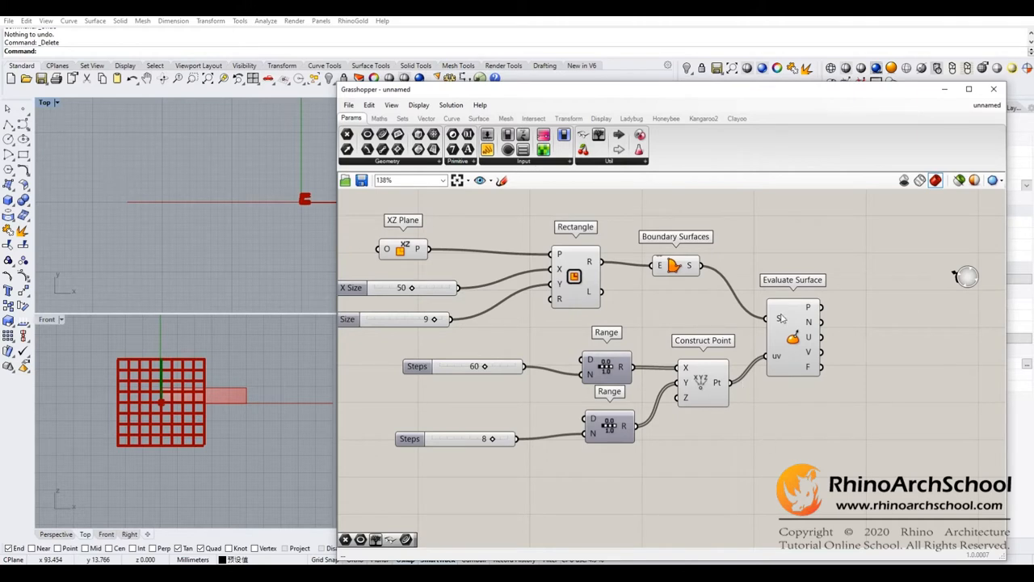
mouse_move(779, 318)
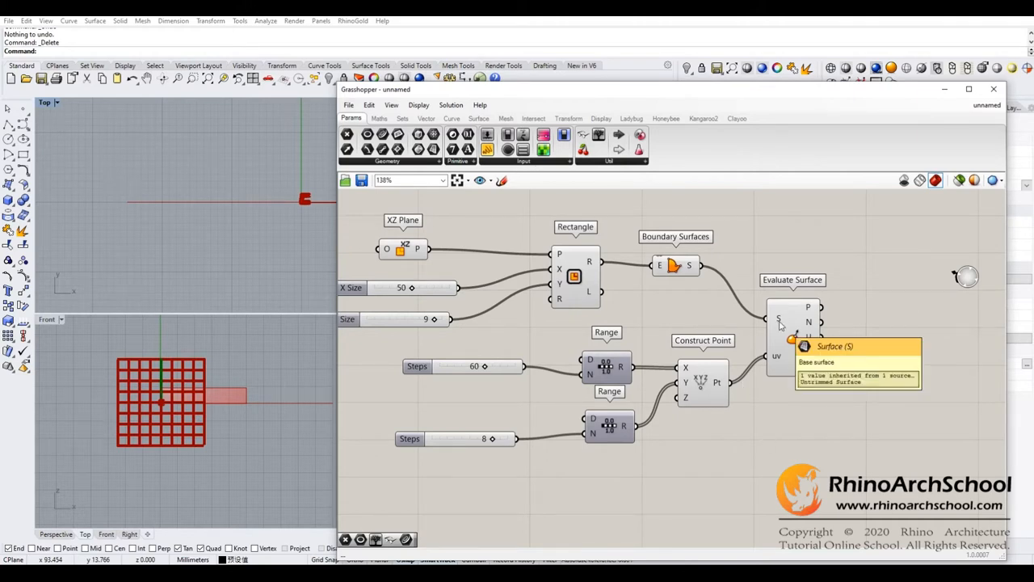
Reparameterize the Evaluate Surface S input, graft Construct Point Y, and collect points in a Point parameter.
right_click(779, 319)
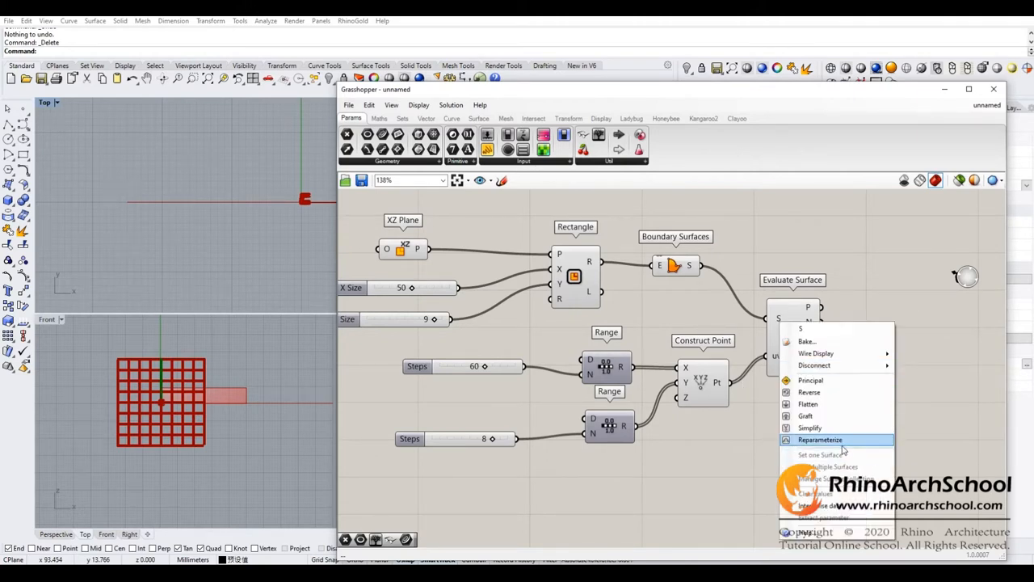
left_click(819, 440)
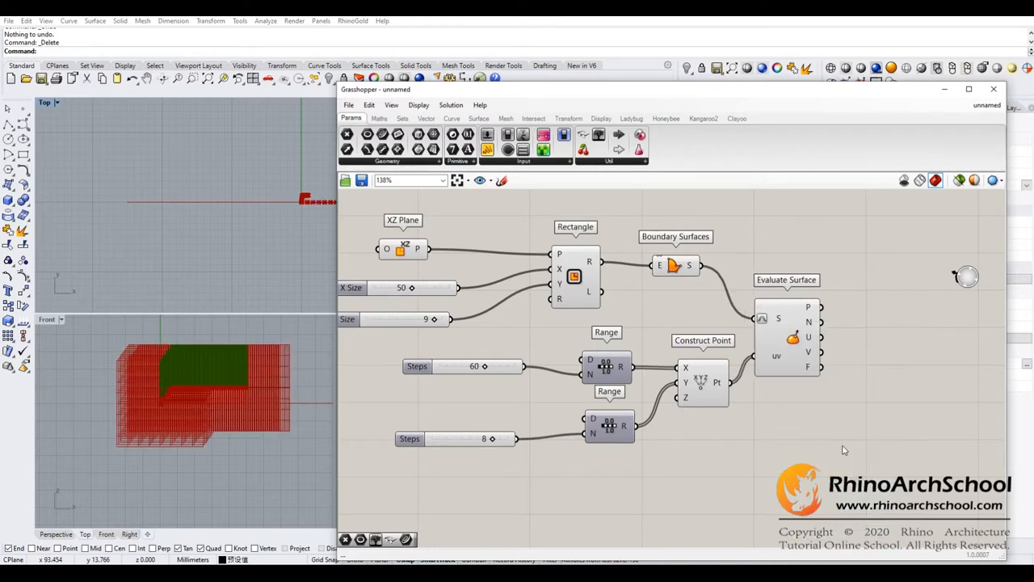
mouse_move(285, 384)
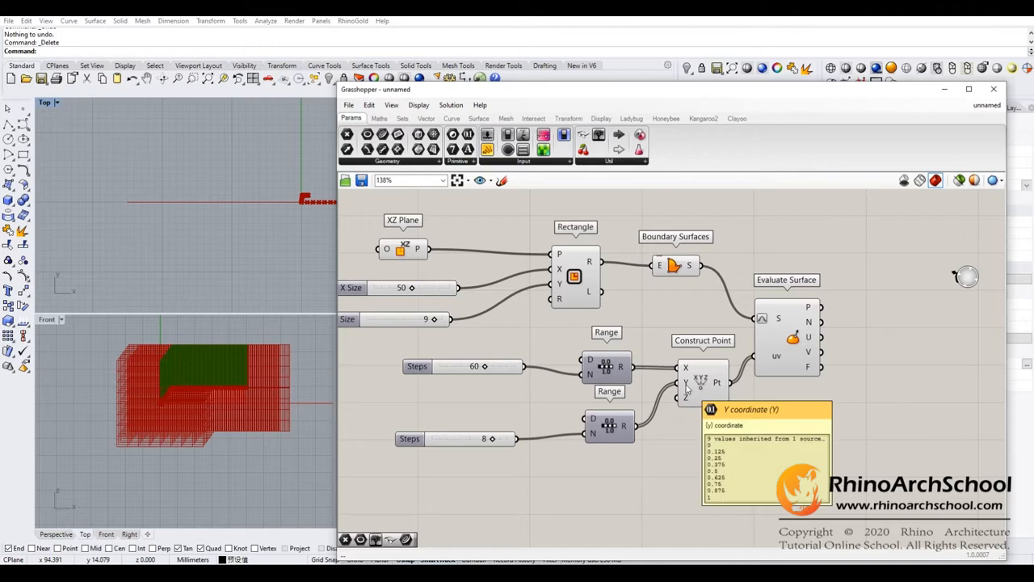
right_click(686, 385)
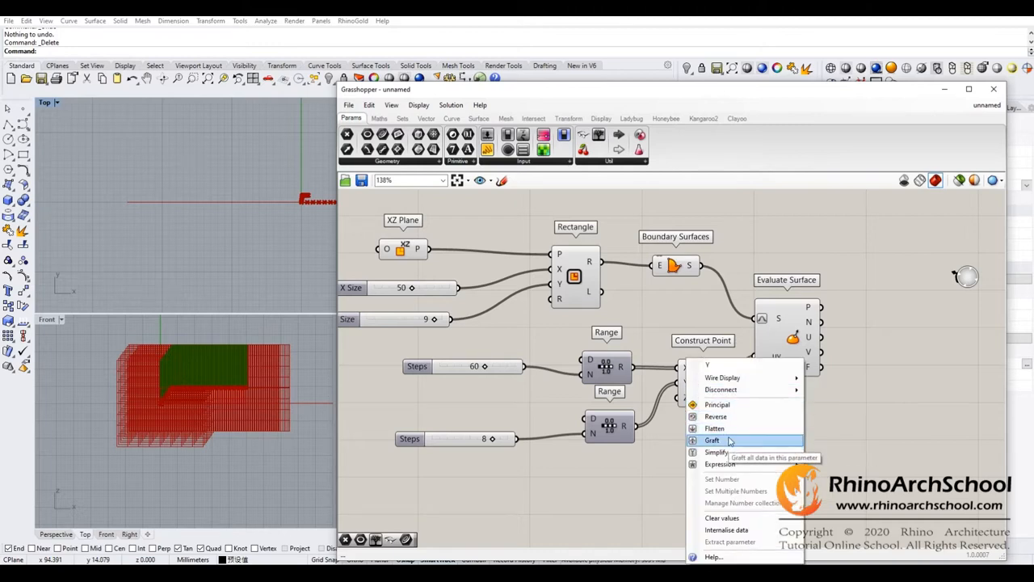
left_click(713, 440)
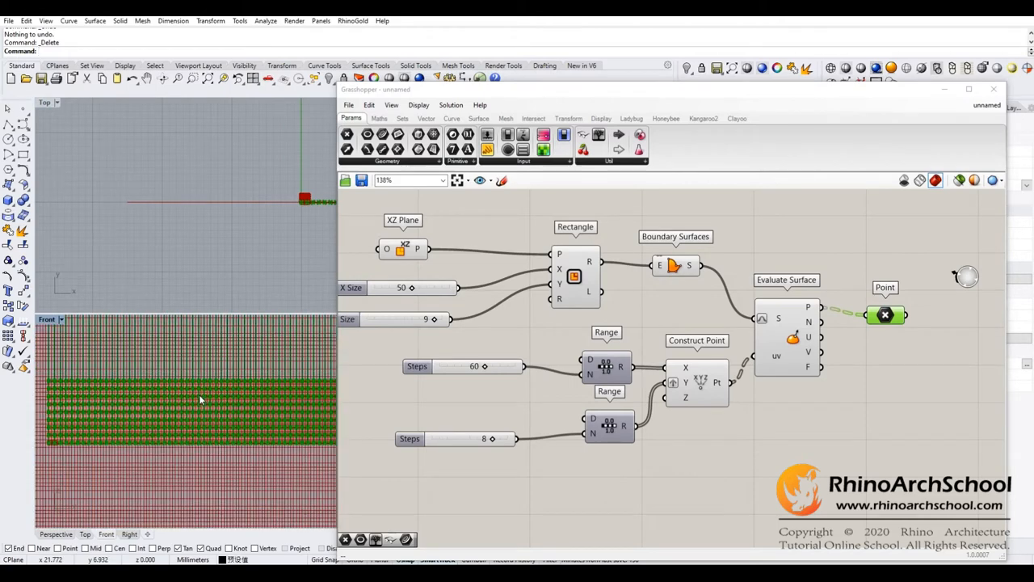
mouse_move(769, 360)
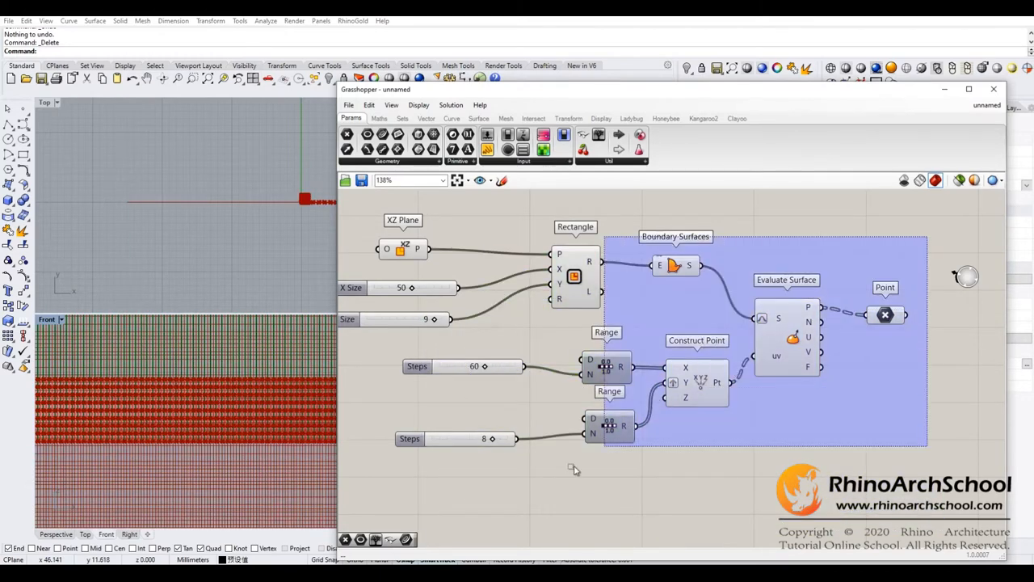
right_click(574, 277)
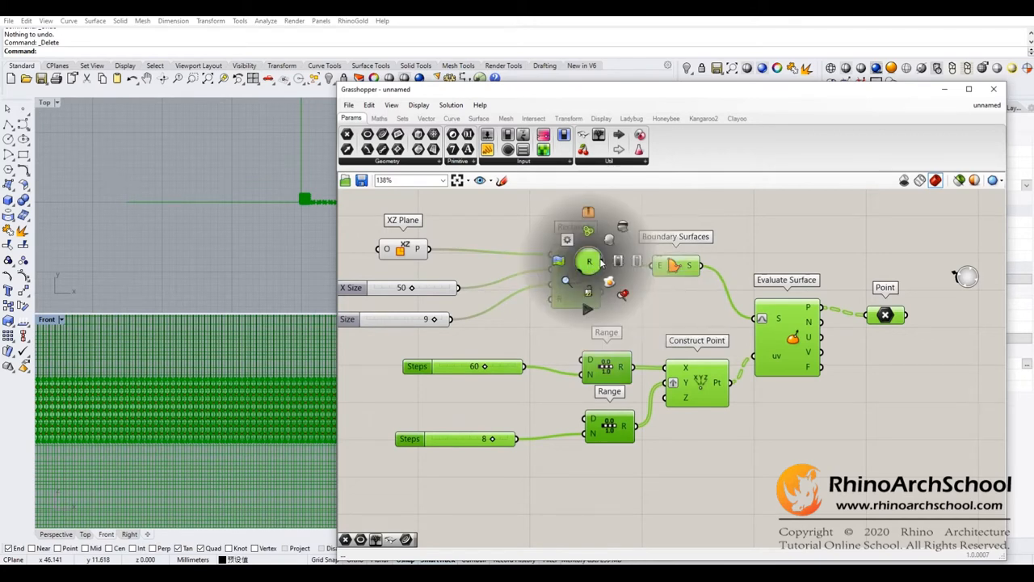
mouse_move(622, 226)
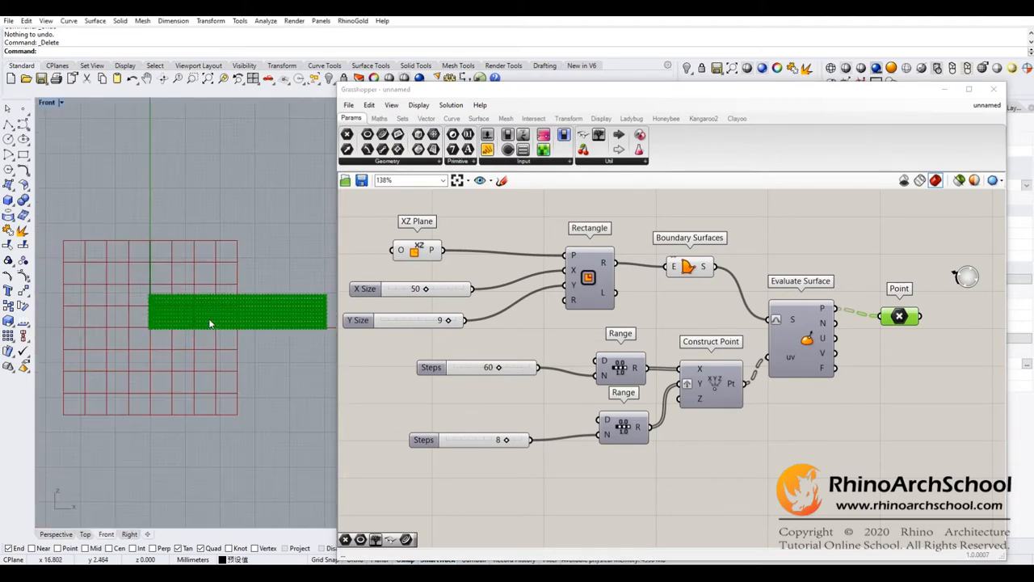
Click control points across the point grid in Front view to draw a wavy freeform curve.
left_click_drag(208, 324, 181, 347)
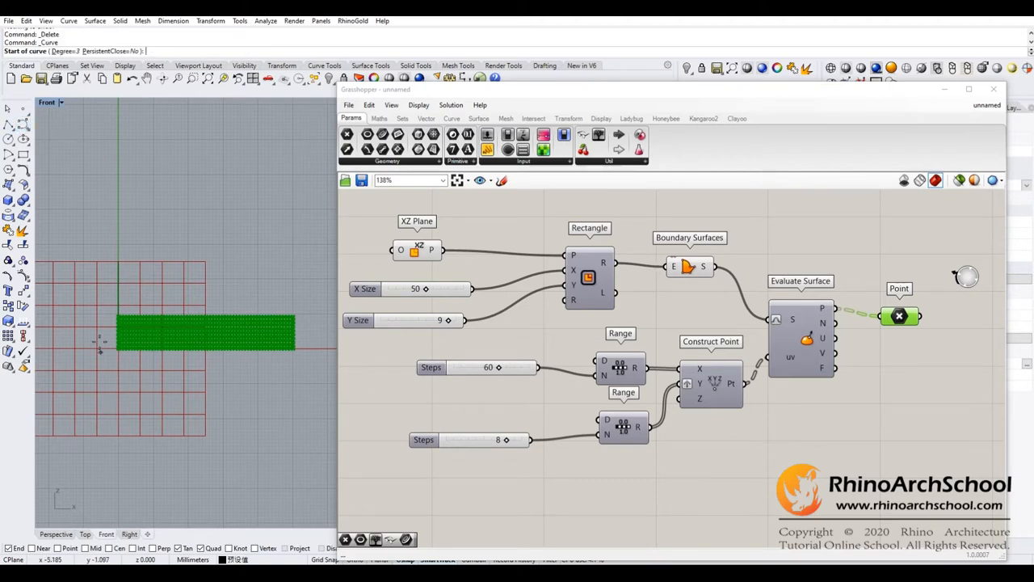
left_click(229, 287)
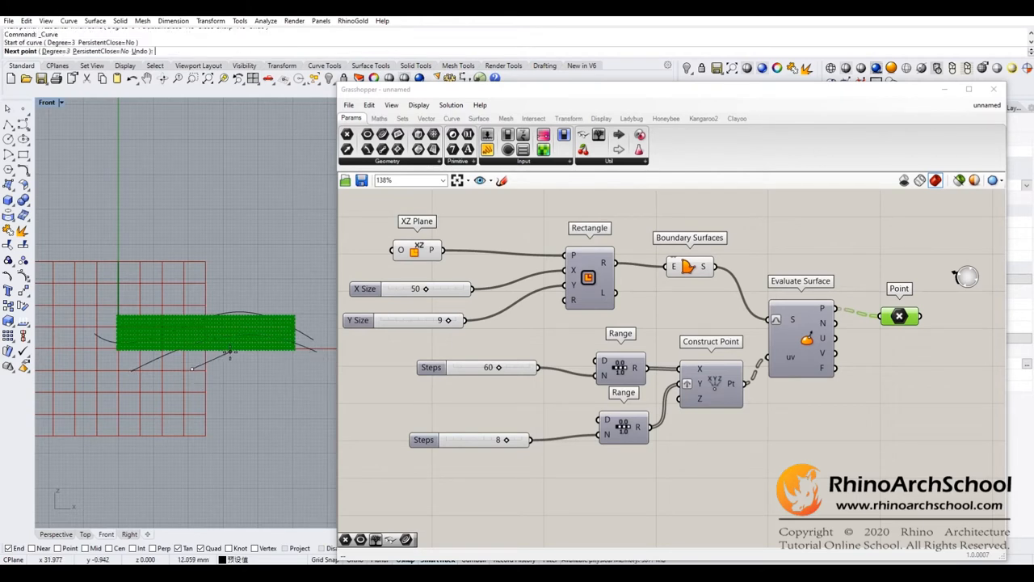
left_click(272, 344)
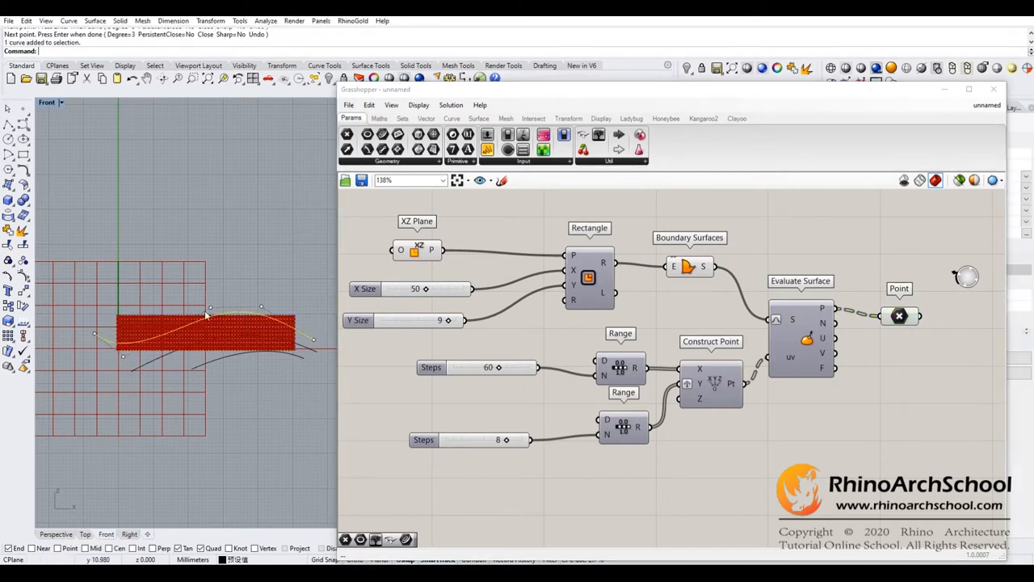
mouse_move(23, 294)
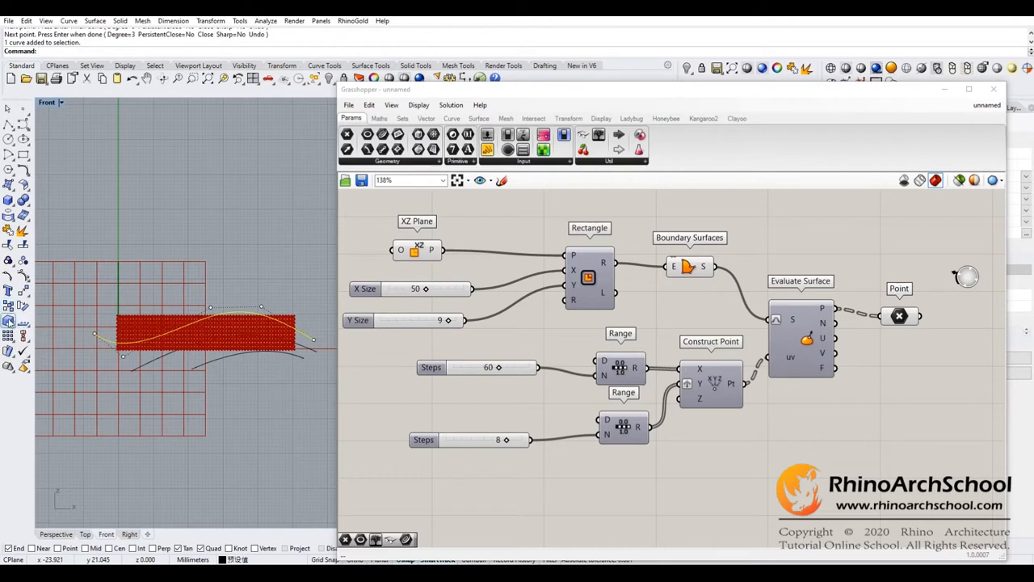
mouse_move(9, 311)
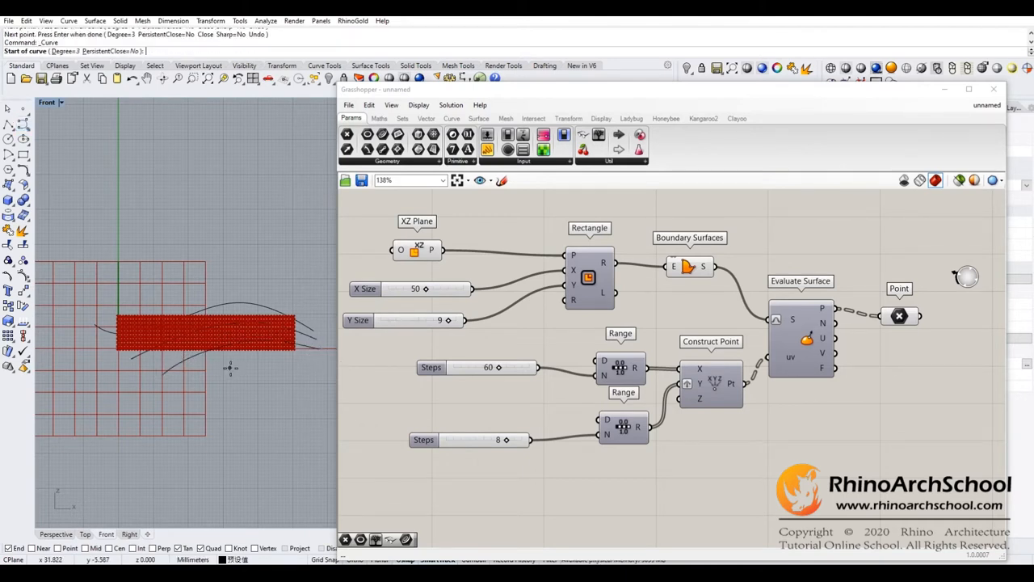
left_click(281, 347)
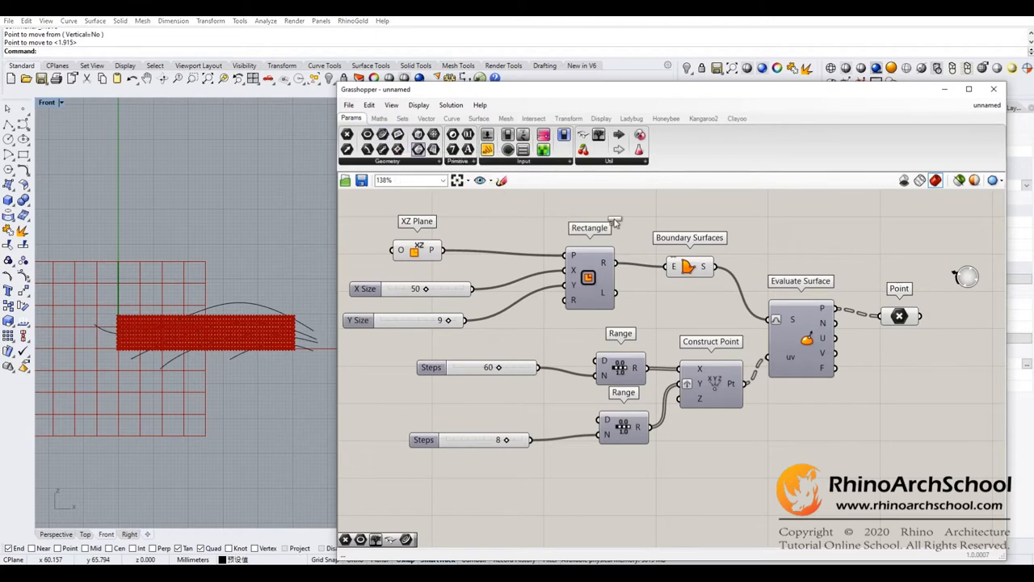
Set the Curve parameter to the drawn Rhino curve and add a Pull Point component.
right_click(889, 214)
type("pull poin")
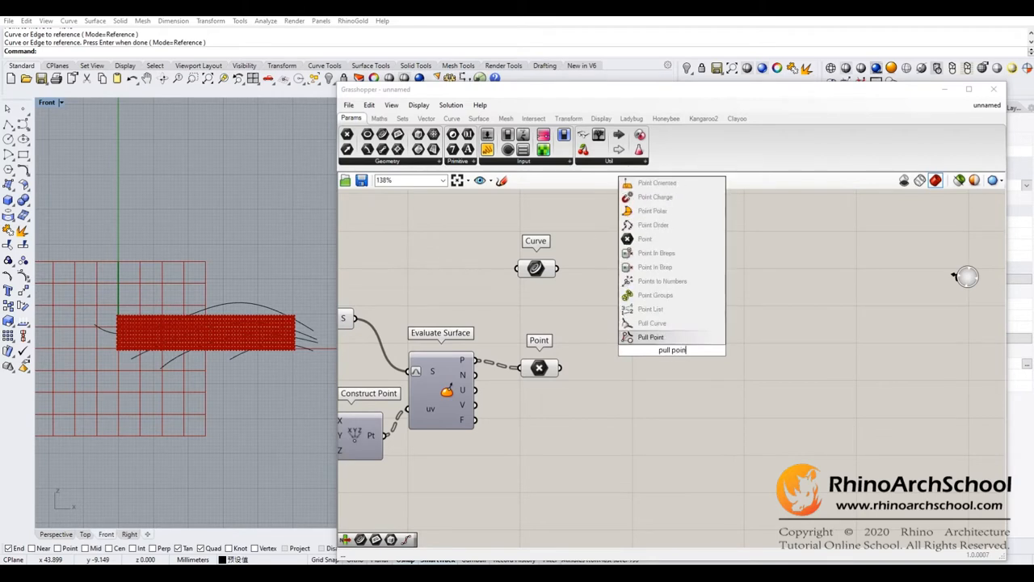
left_click(650, 337)
type("rem")
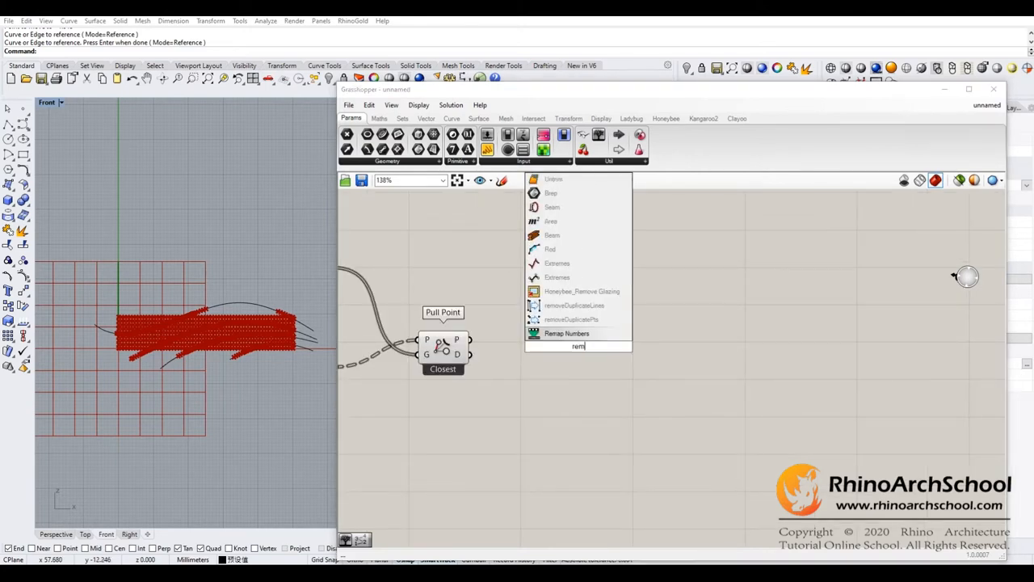
Add Remap Numbers and feed Pull Point's distance output into it.
left_click(565, 333)
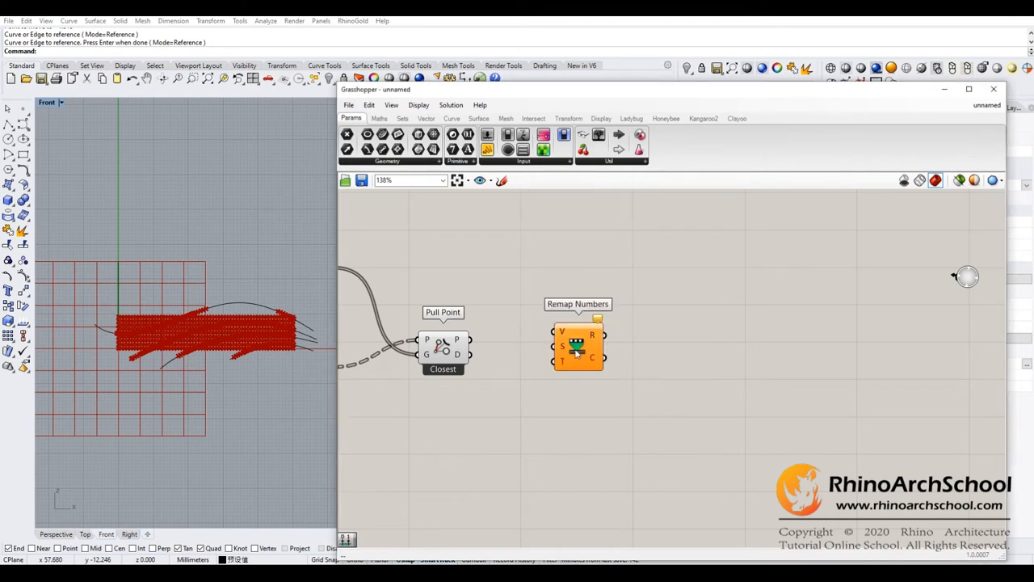
left_click(378, 118)
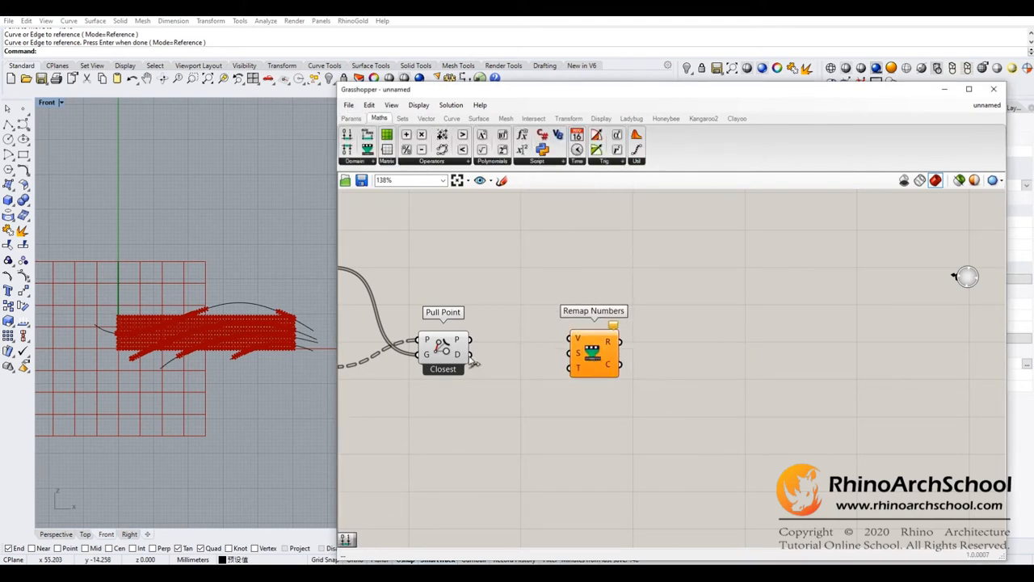
left_click_drag(595, 352, 571, 355)
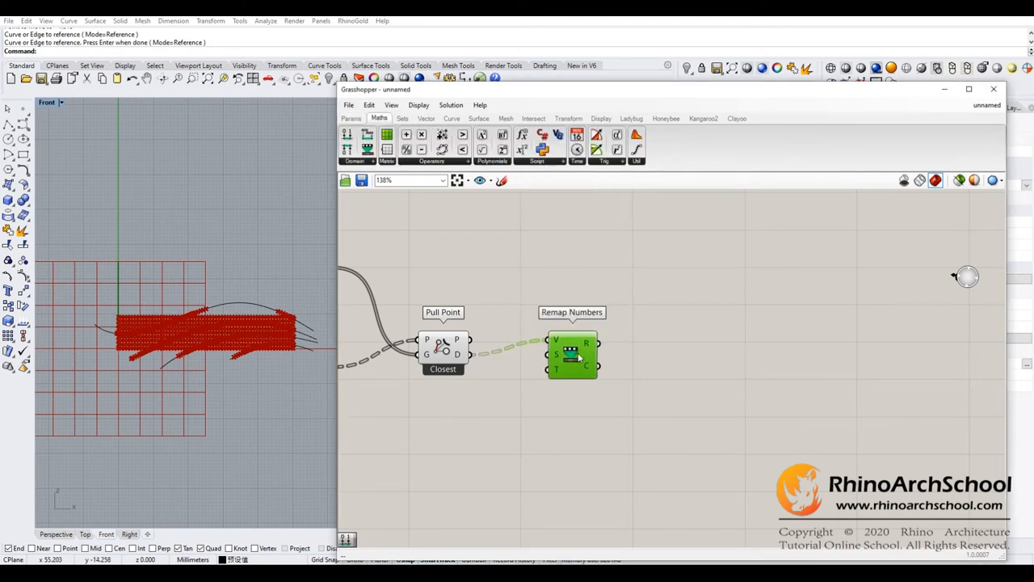
Add a Graph Mapper after the remapped values and set it to a linear graph.
double_click(572, 356)
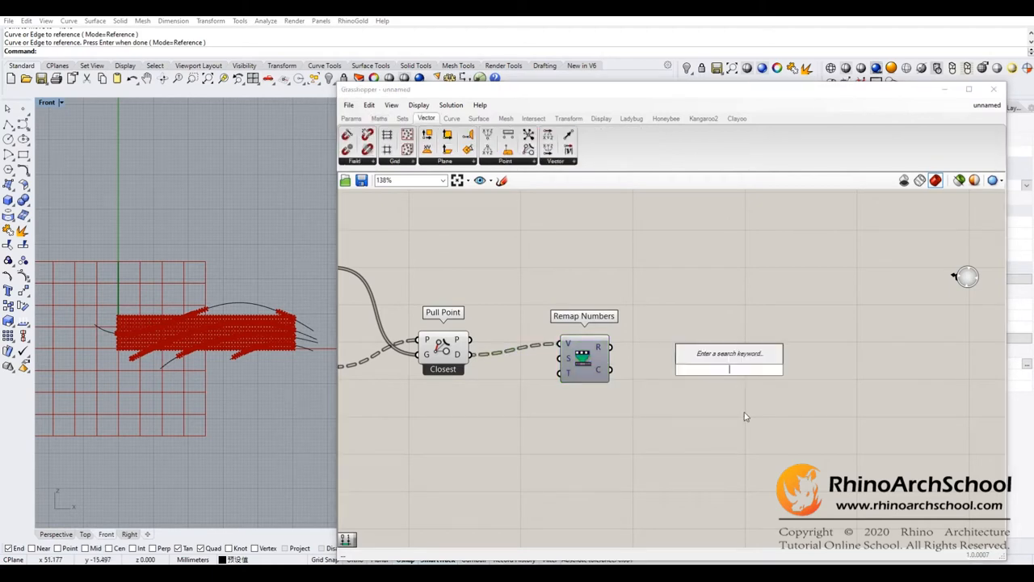
type("graph ma")
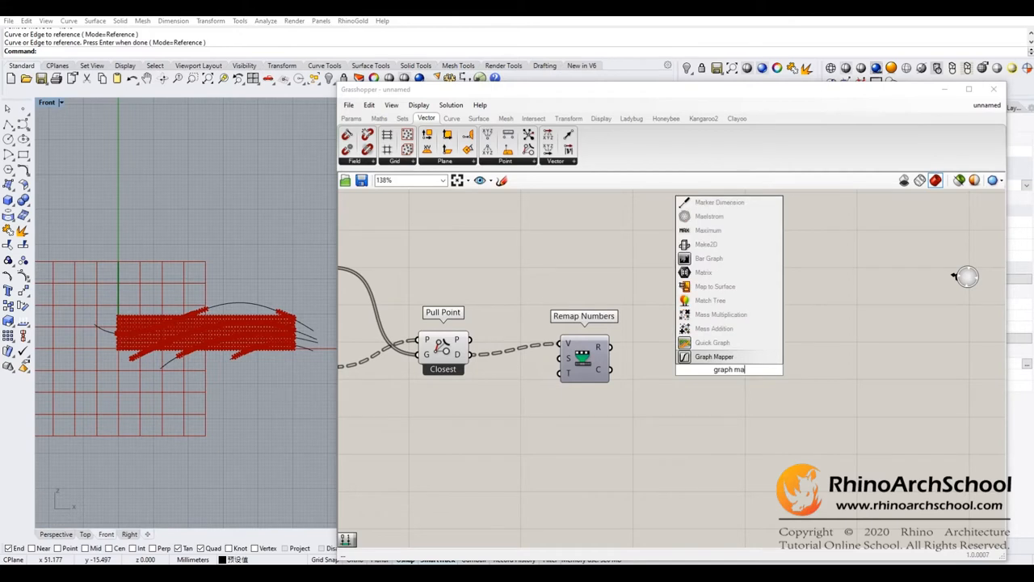
mouse_move(711, 342)
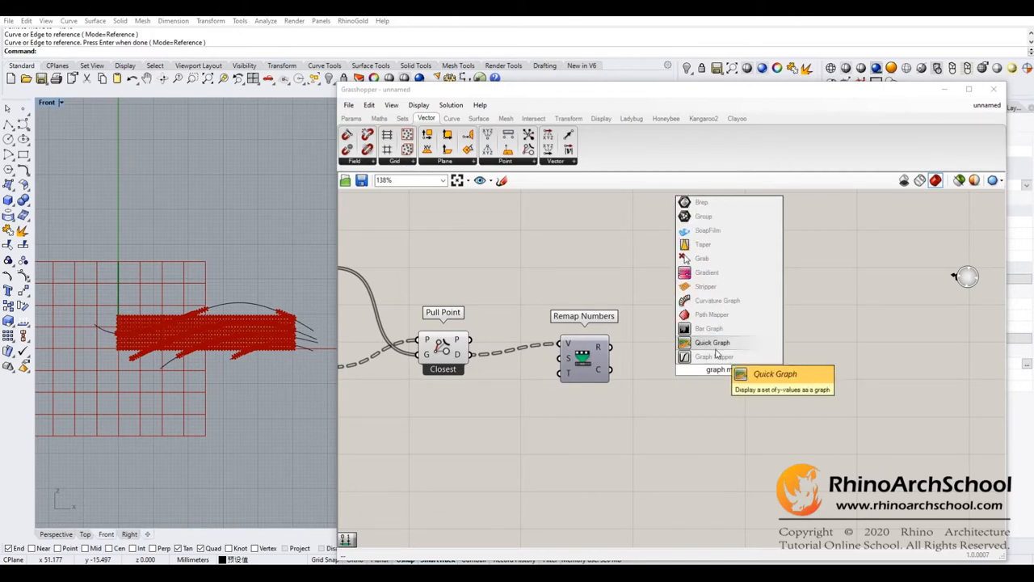
left_click(714, 357)
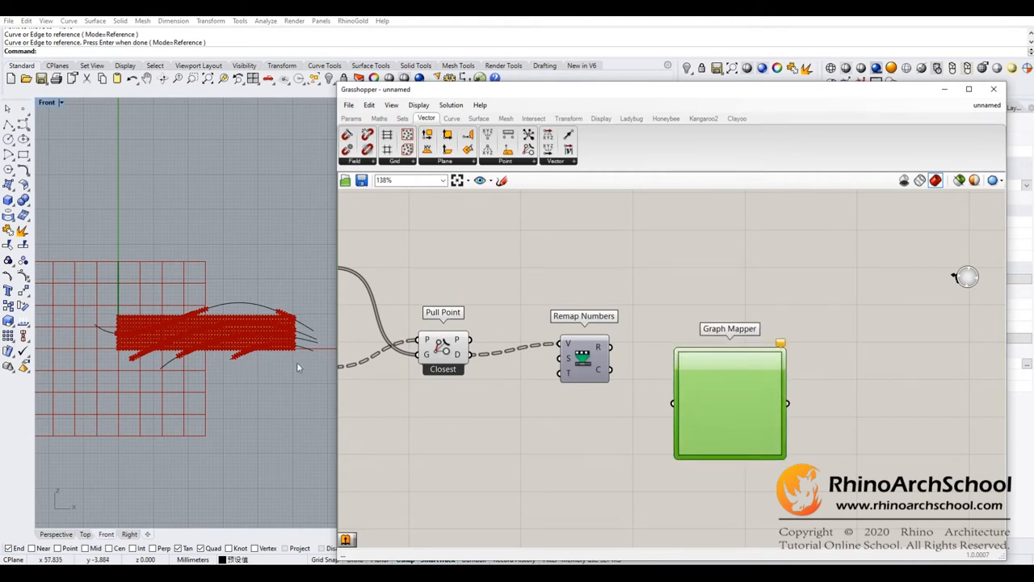
mouse_move(536, 337)
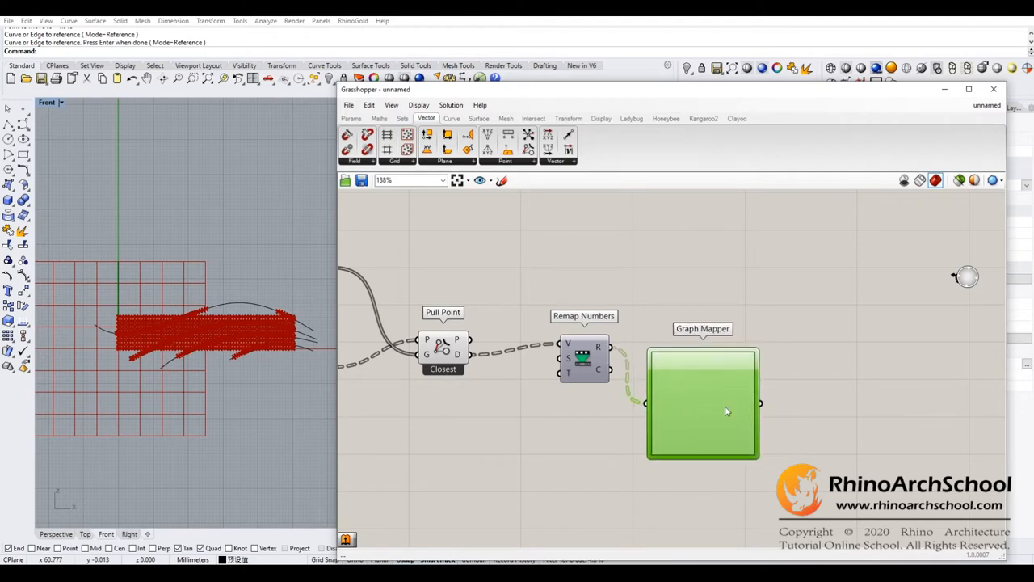
right_click(701, 404)
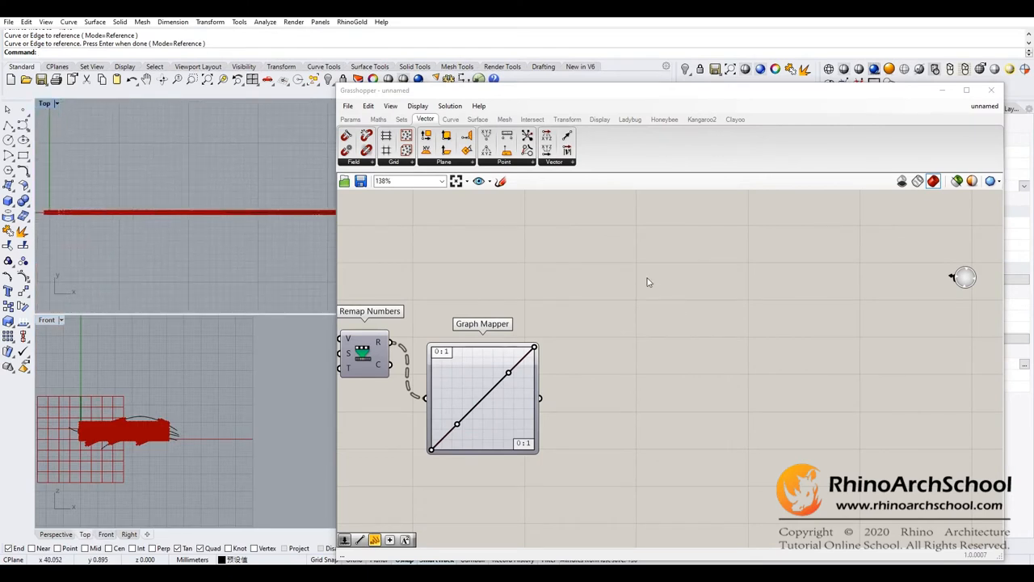
Add a Number Slider of 2 and a Multiplication component fed by it and the Graph Mapper.
double_click(646, 281)
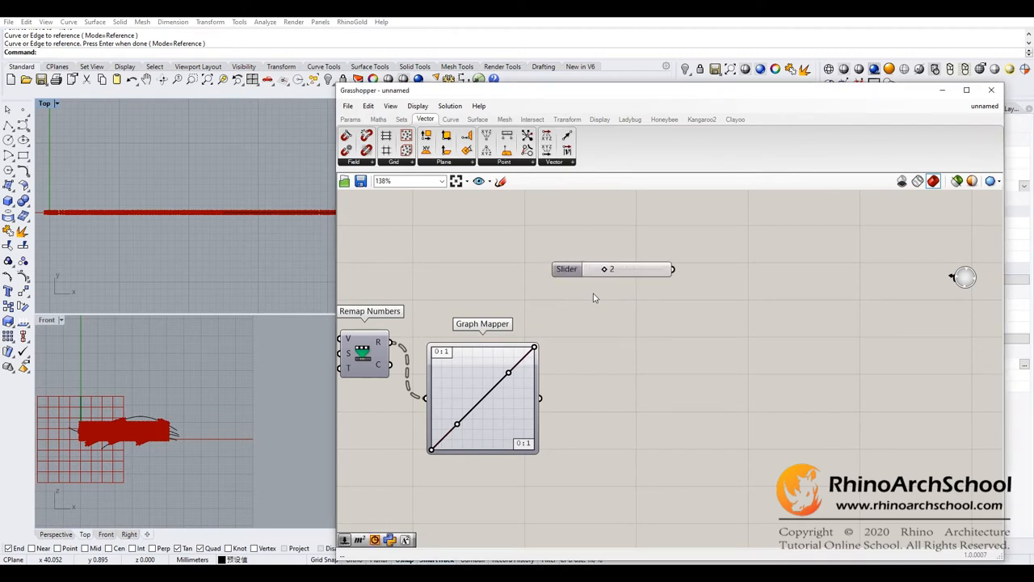
double_click(669, 331)
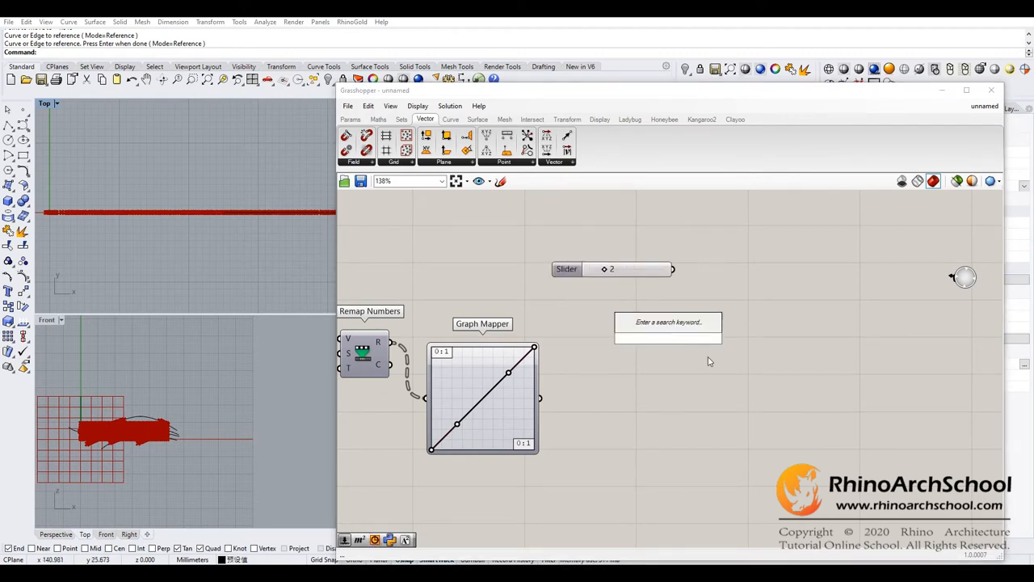
type("mu")
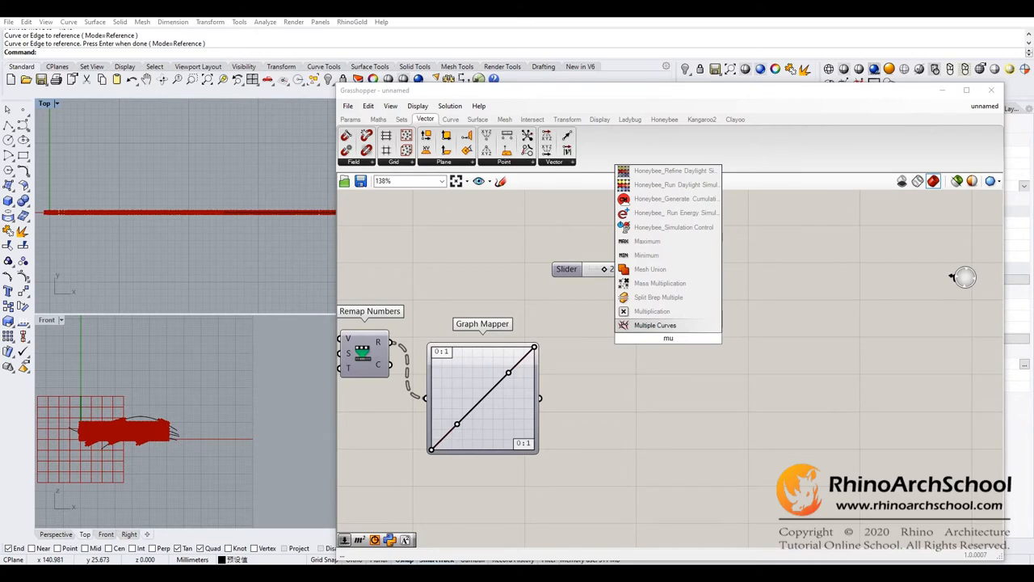
left_click(652, 310)
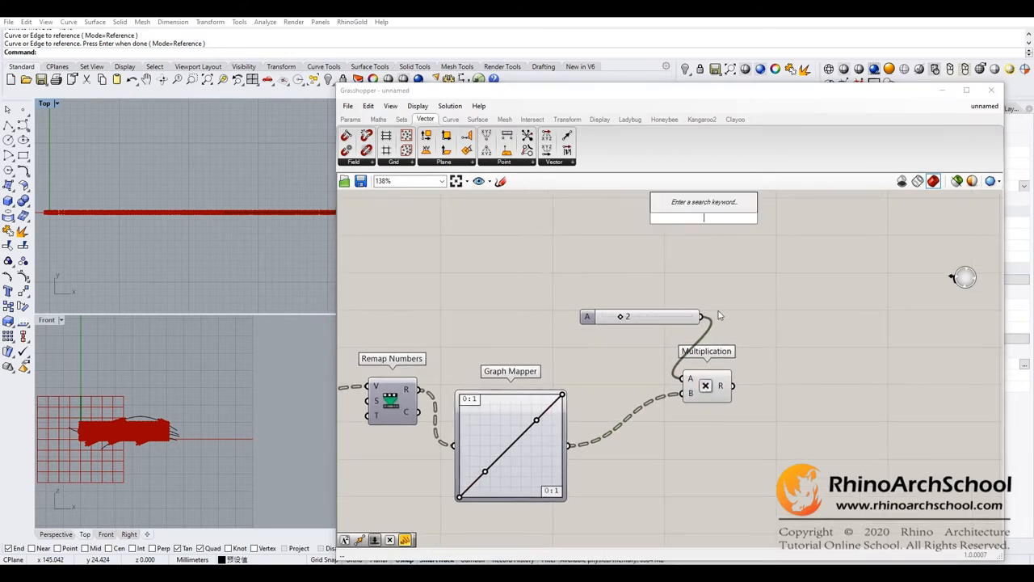
left_click(703, 218)
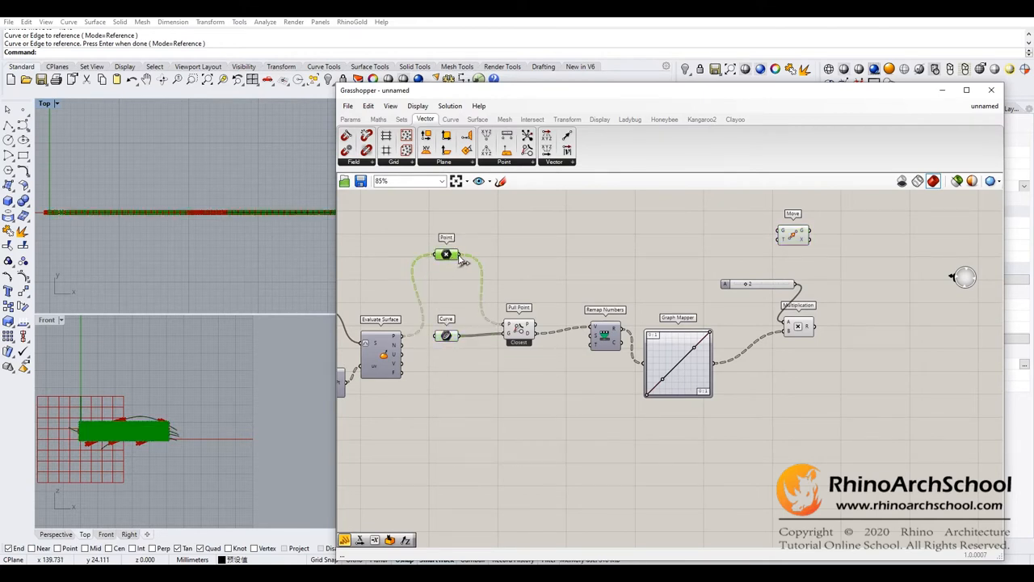
Connect the grid points into Move and add a Unit Y vector for the motion direction.
left_click_drag(456, 255, 782, 234)
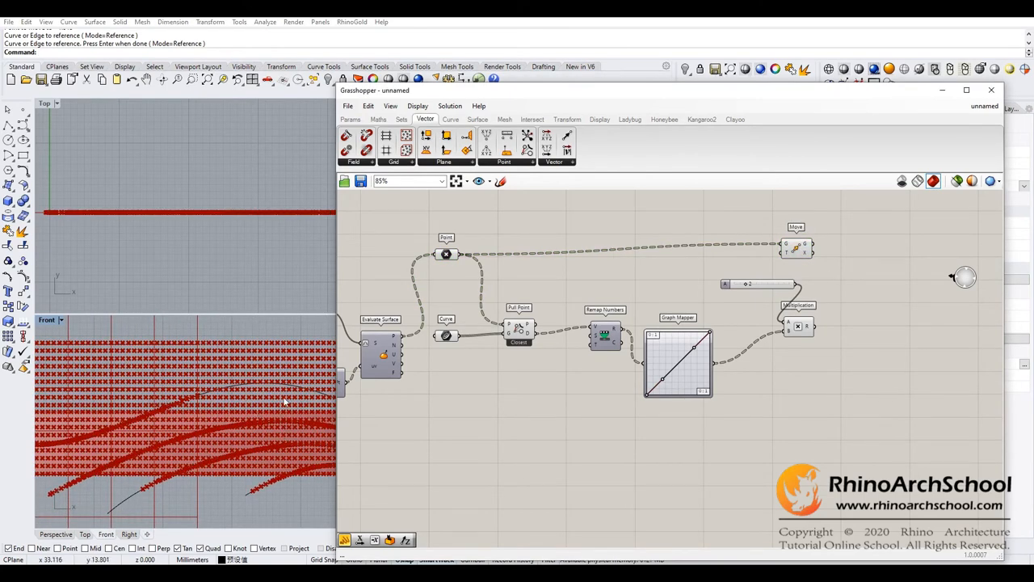
mouse_move(756, 320)
type("y")
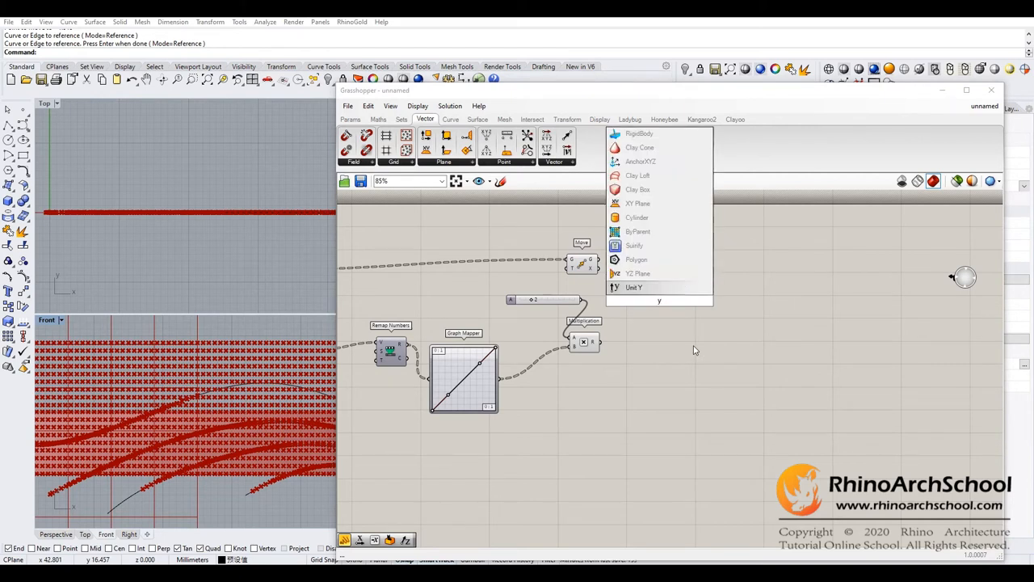
left_click(633, 288)
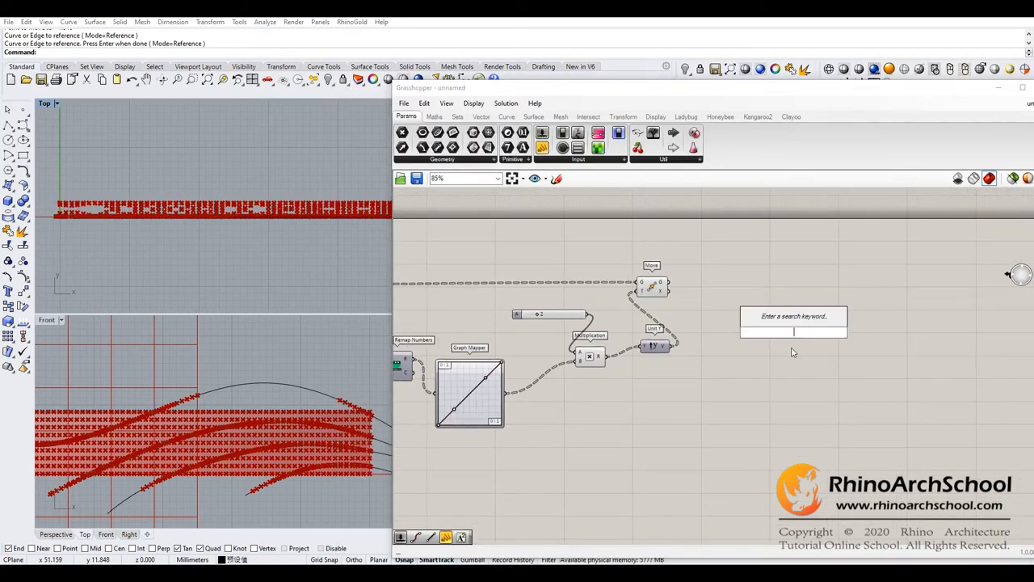
Add a Flip Matrix component and wire the original grid points into it.
type("flip")
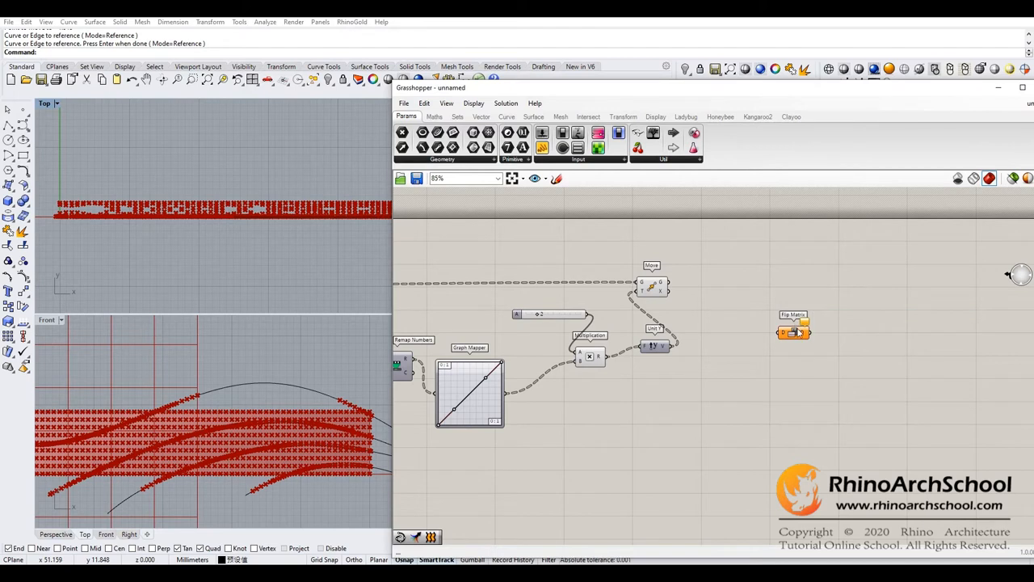
left_click_drag(793, 326, 723, 289)
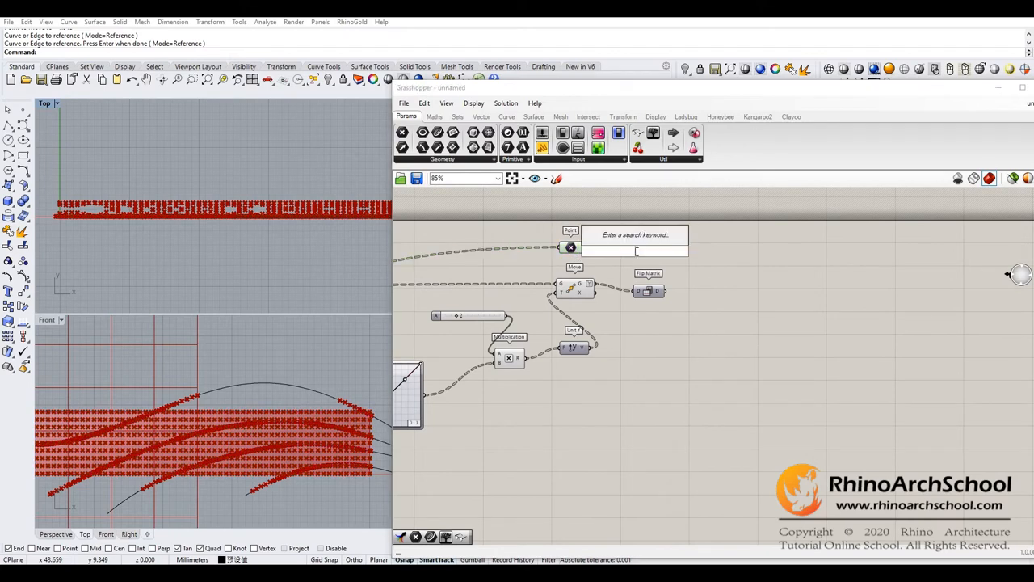
Add a second Flip Matrix component fed by the attractor-moved points.
type("flip")
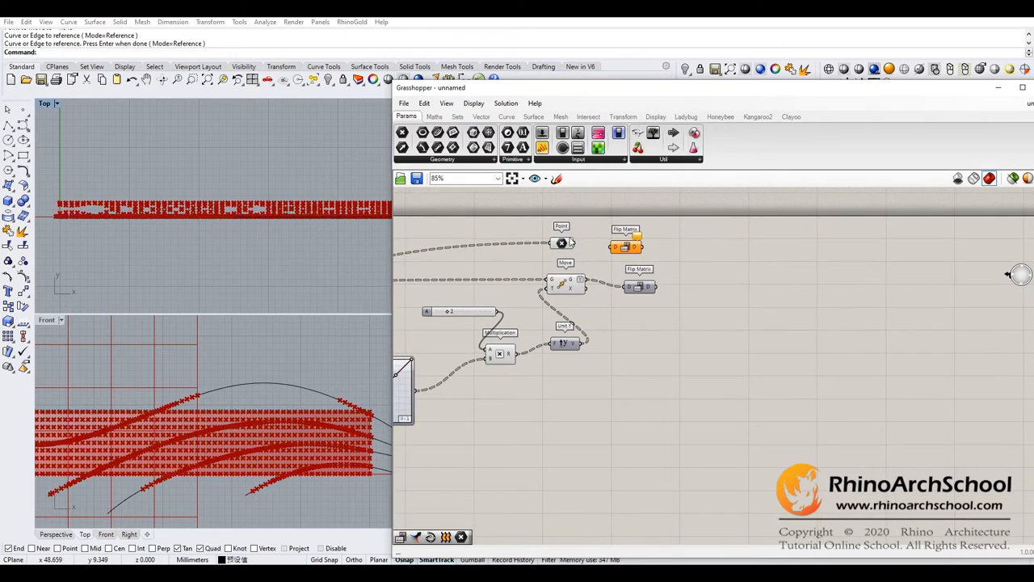
right_click(562, 242)
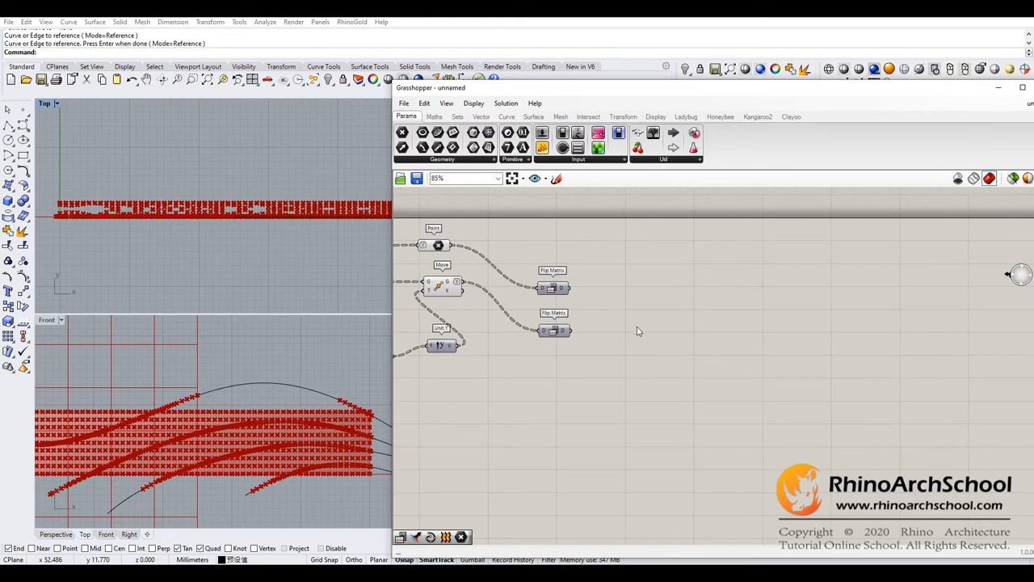
left_click(507, 116)
type("emerg")
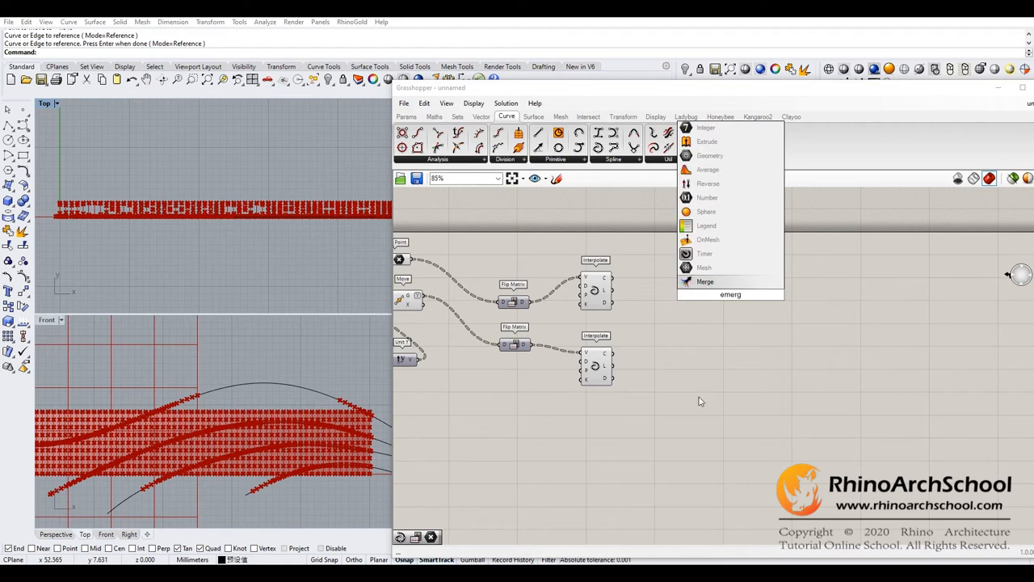
Merge both interpolated curve sets, then place a Loft component after the Merge.
left_click(704, 281)
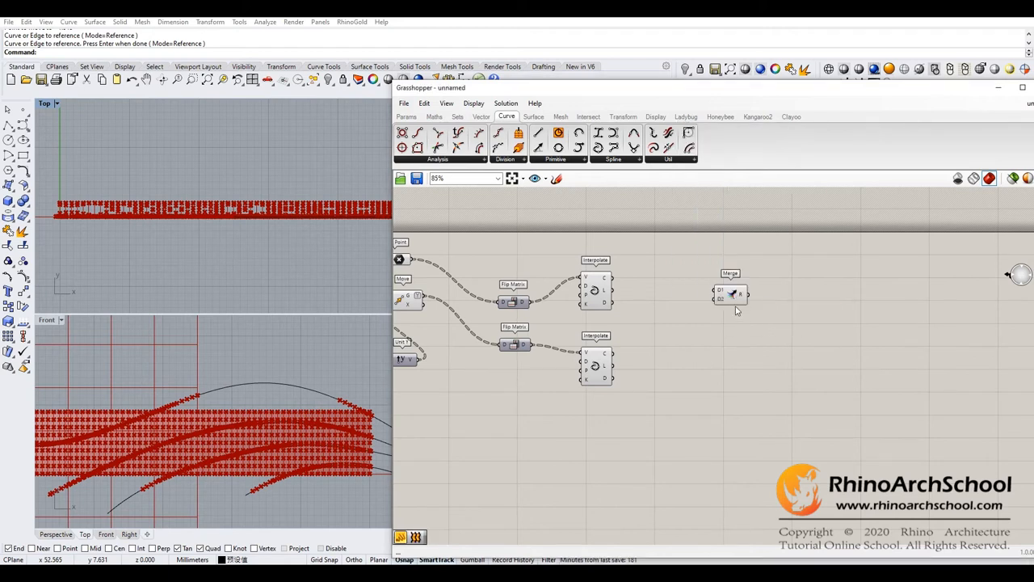
left_click_drag(730, 294, 698, 331)
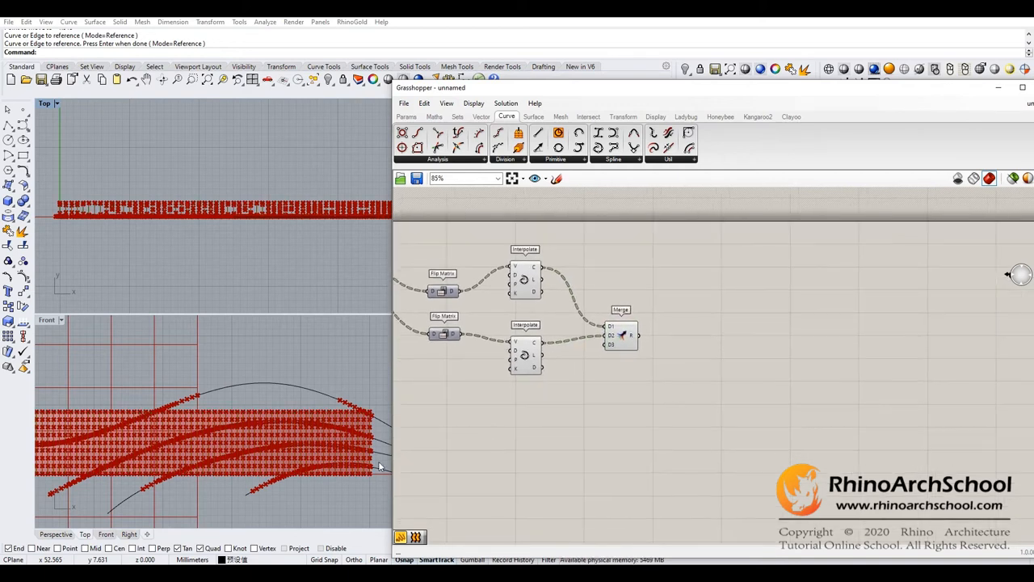
mouse_move(727, 339)
type("loft")
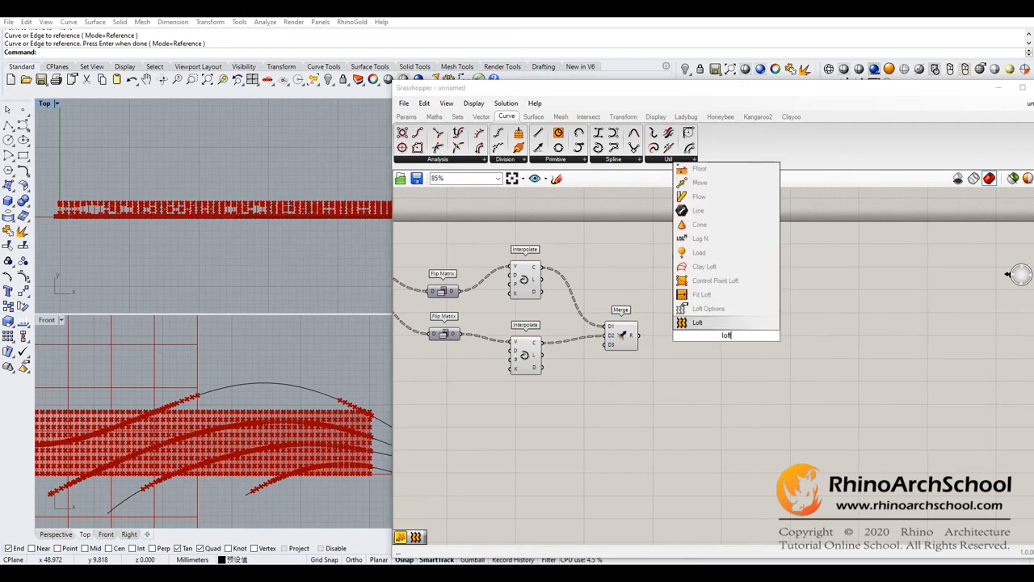
left_click(698, 323)
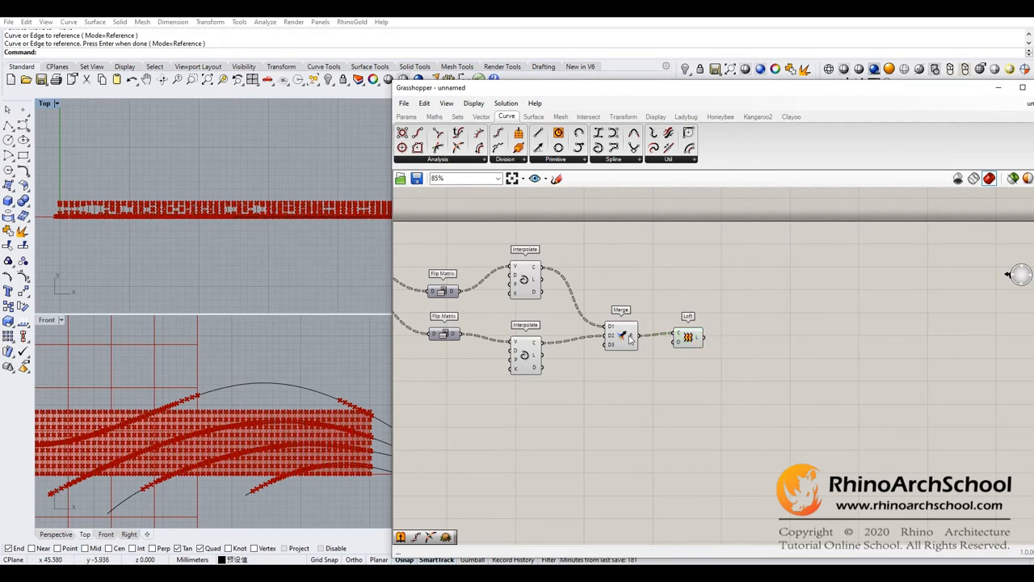
mouse_move(326, 230)
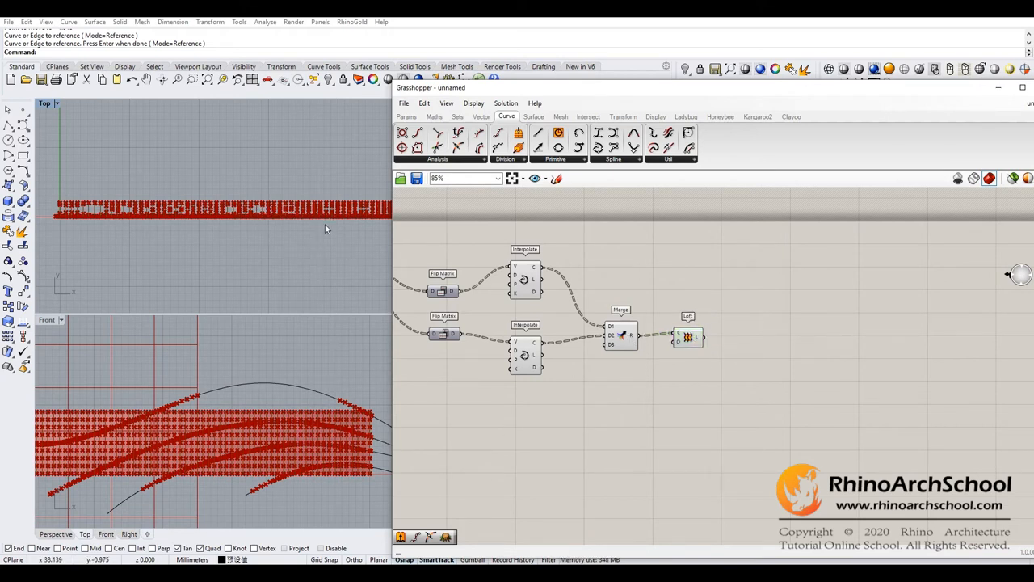
Add an Extrude component after the Loft via the canvas search for 'extr'.
double_click(743, 375)
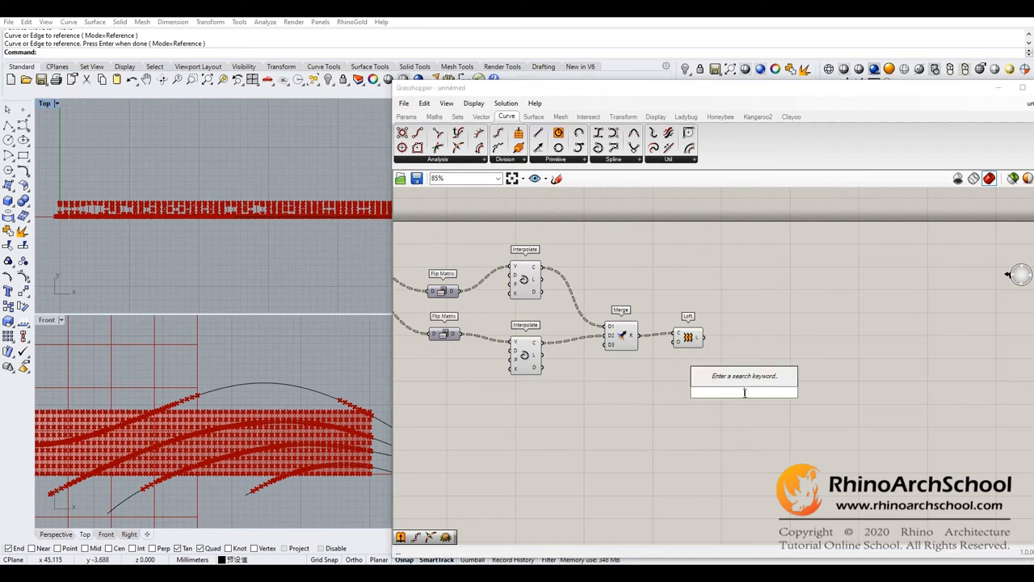
type("extr")
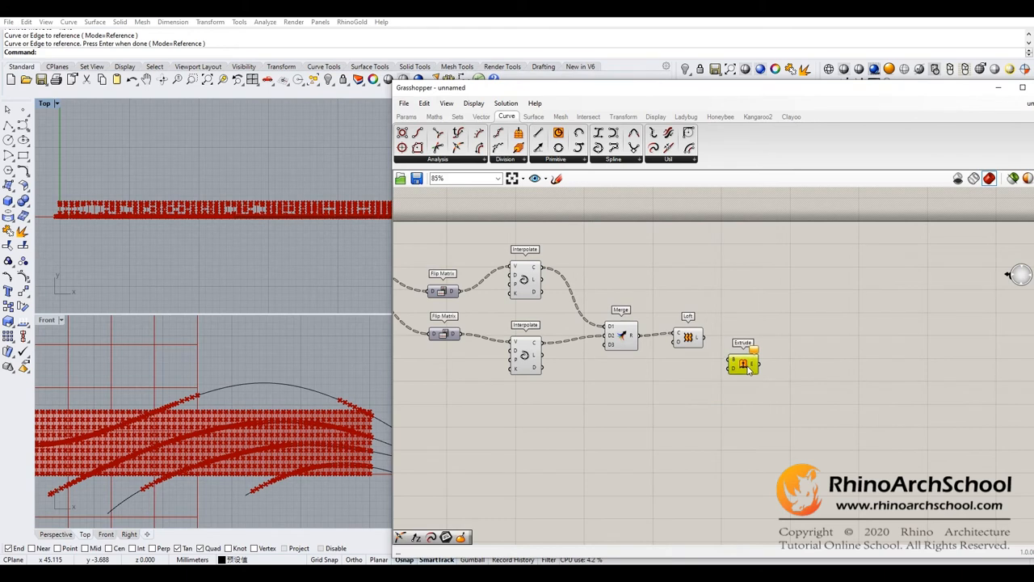
left_click(742, 364)
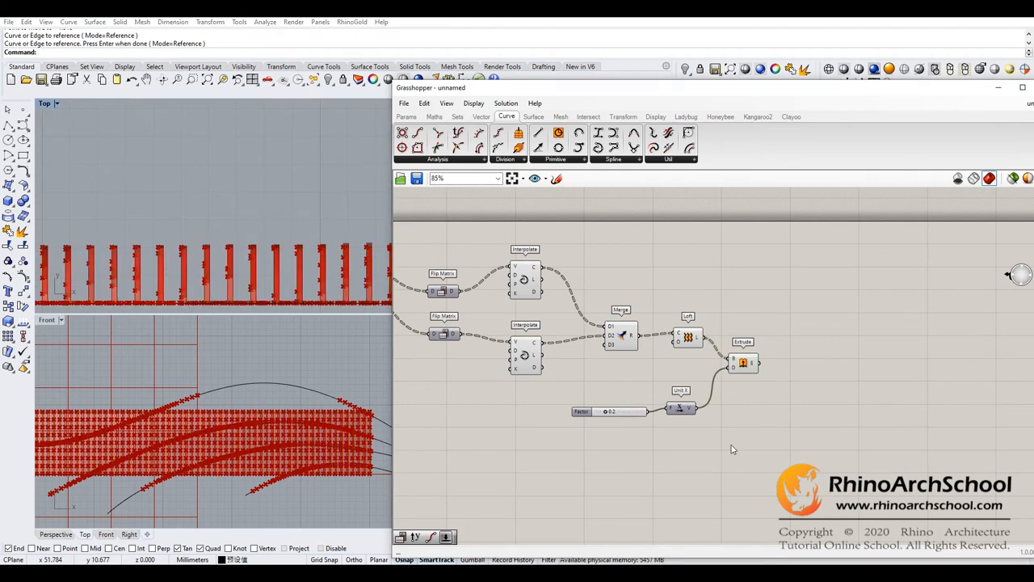
mouse_move(743, 361)
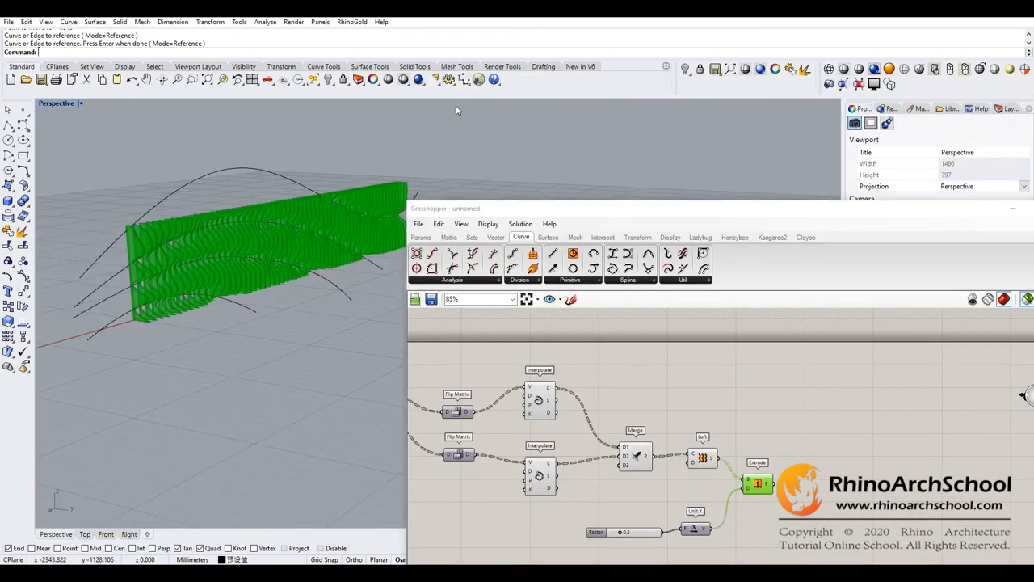
Orbit around the shaded fin wall to inspect its length and full wavy form.
left_click_drag(456, 110, 315, 289)
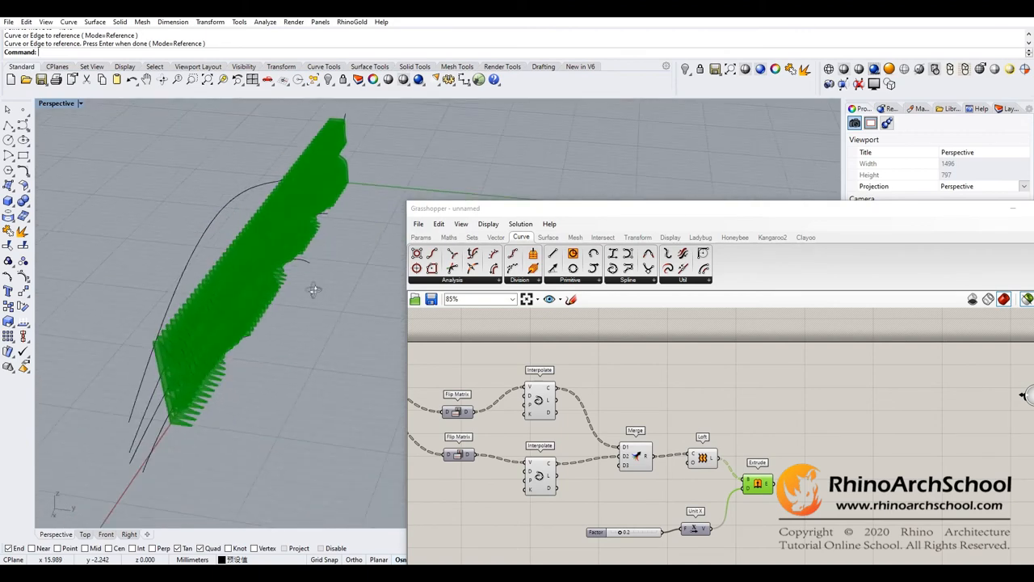
left_click_drag(315, 289, 256, 281)
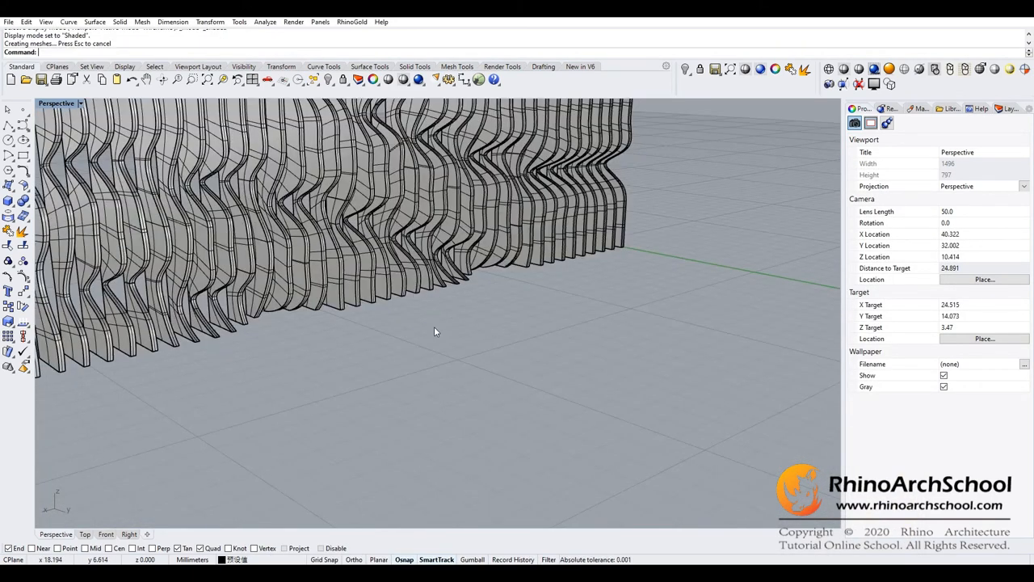
left_click_drag(436, 331, 388, 372)
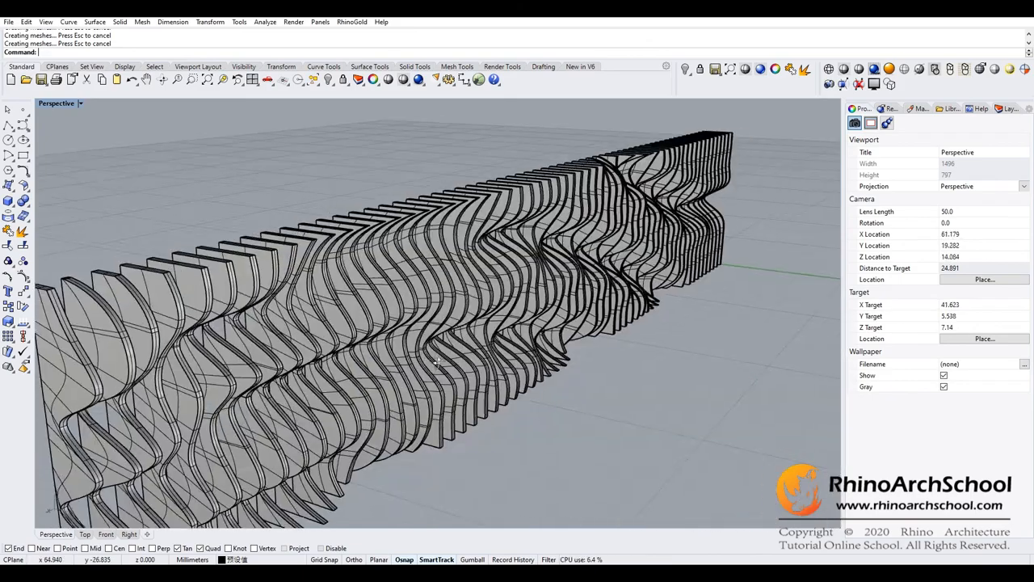
left_click_drag(436, 363, 452, 375)
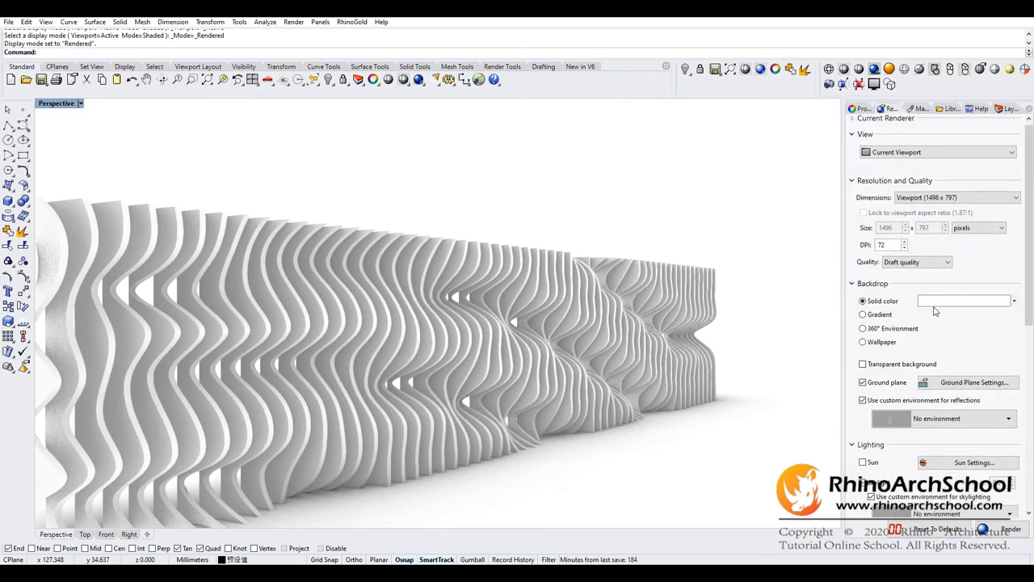
Choose Solid color as the backdrop so the white fin wall renders on plain white.
left_click(965, 300)
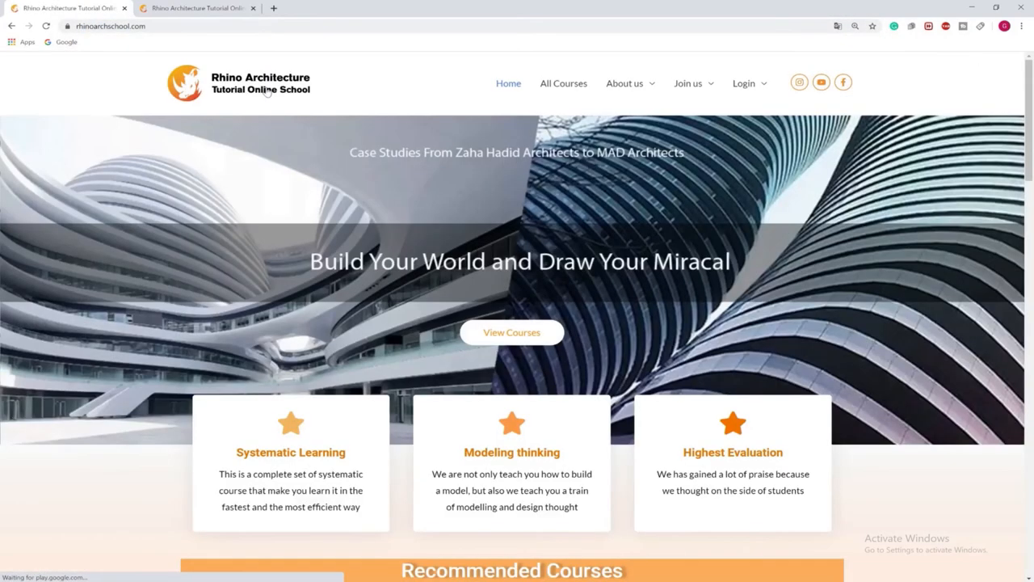
mouse_move(428, 272)
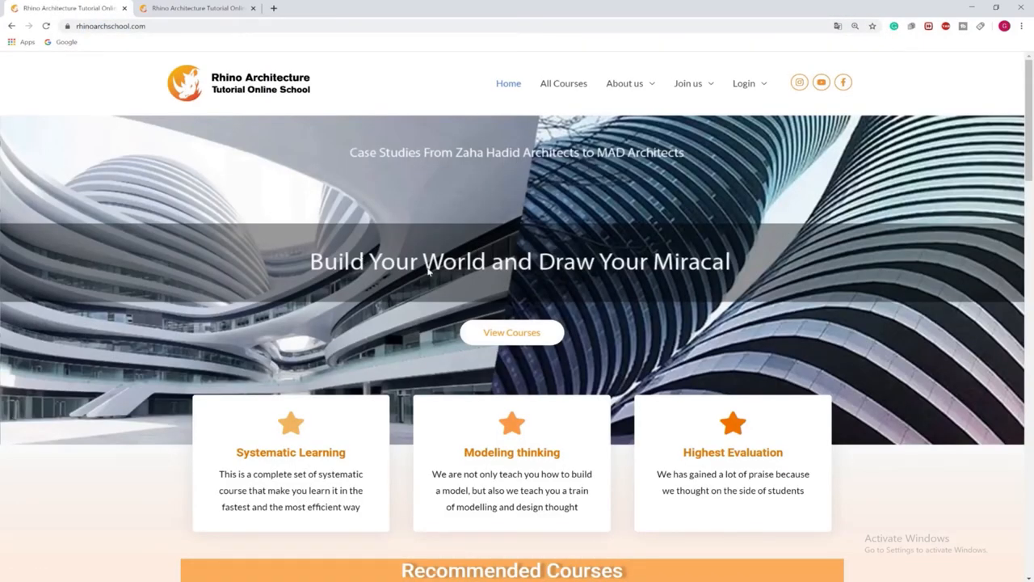
Scroll to Recommended Courses and open the Unlimited beginner-to-advanced course details.
scroll("down", 3)
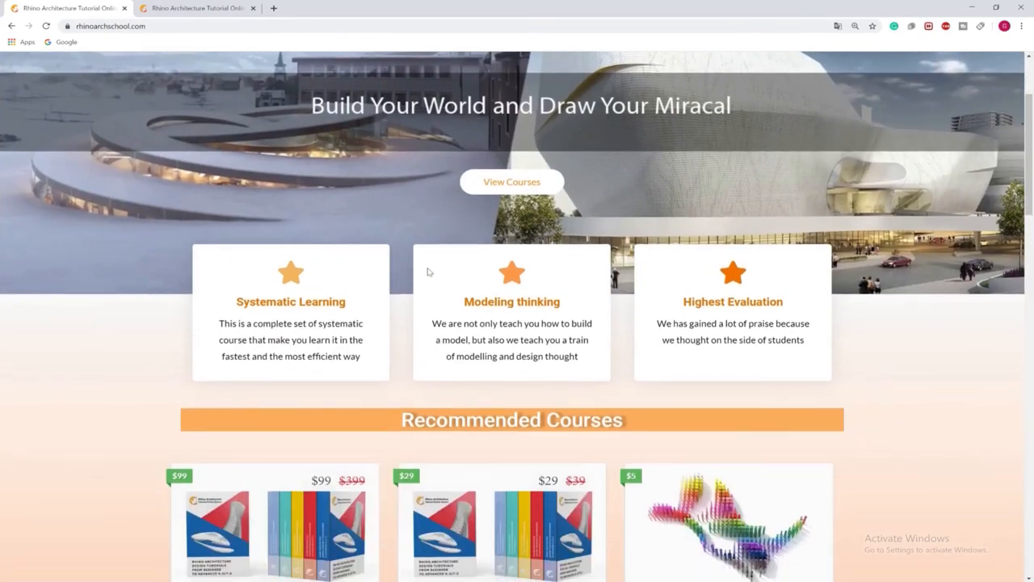
scroll("down", 3)
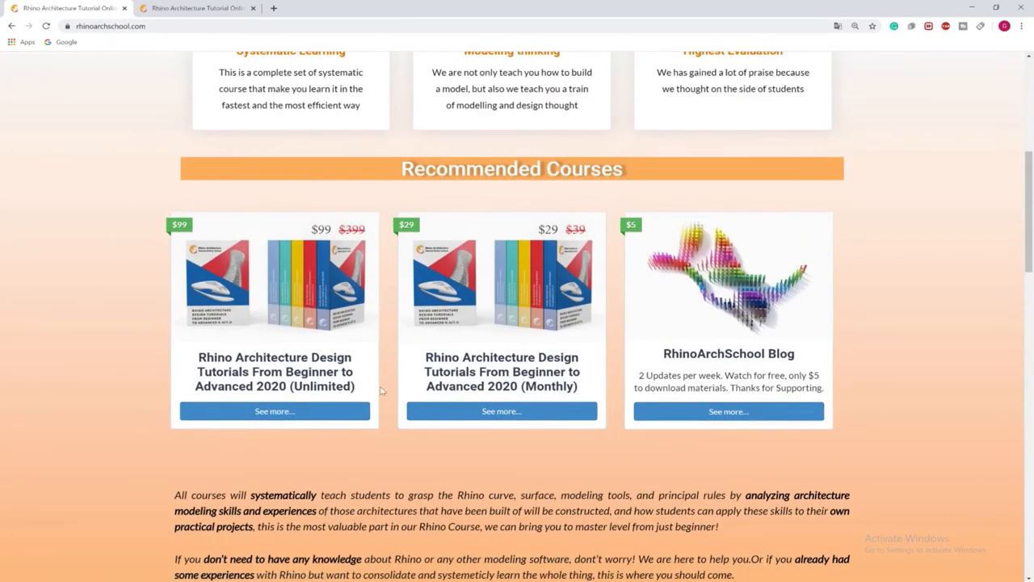
double_click(324, 385)
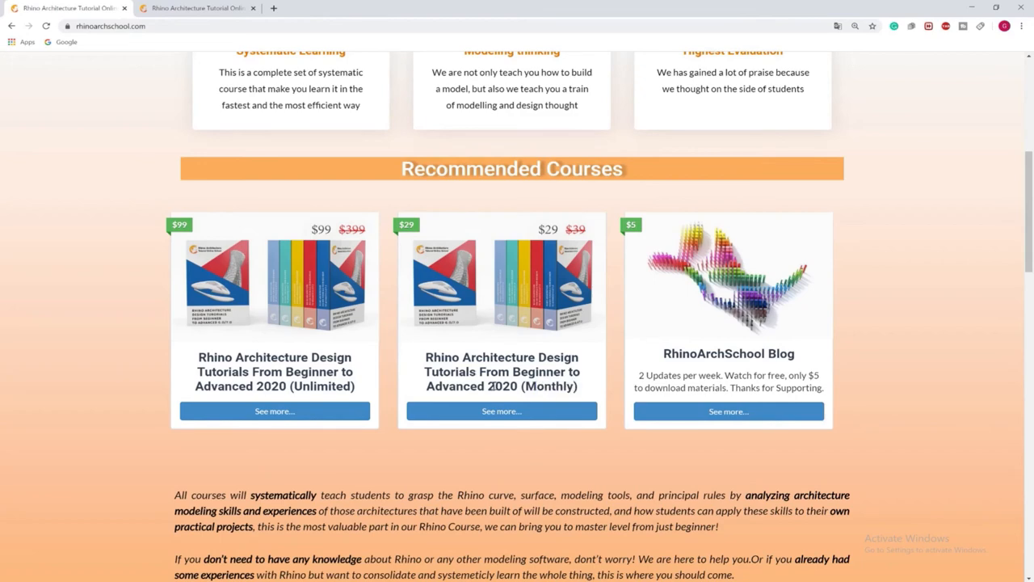
left_click(274, 412)
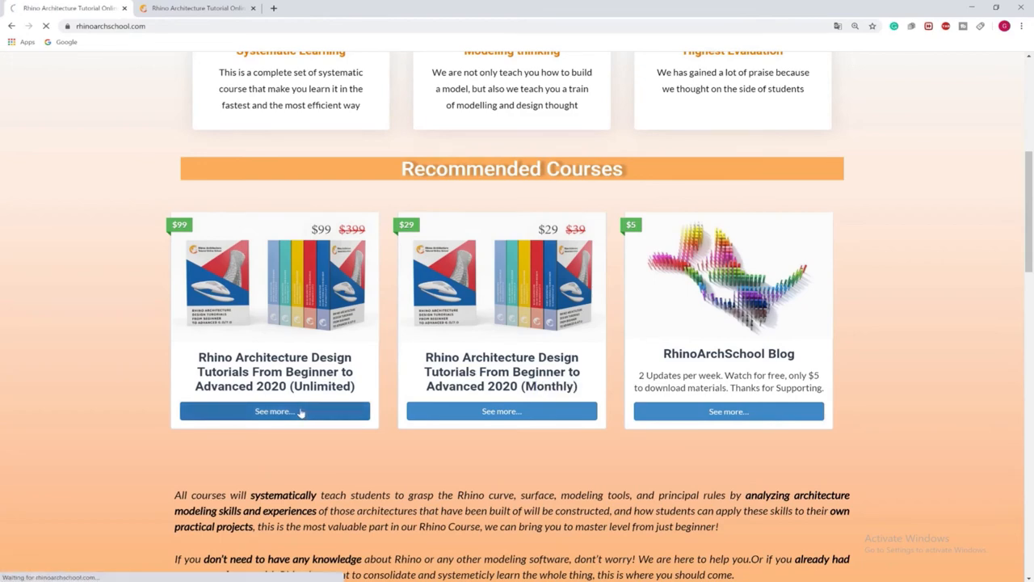
Show the unlimited course's Materials list.
left_click(275, 412)
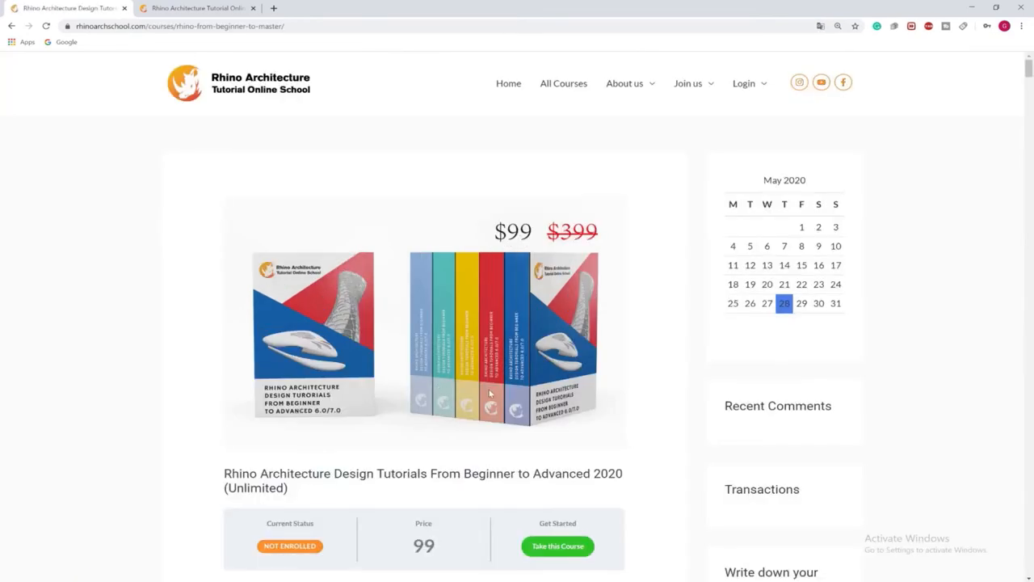
scroll("down", 3)
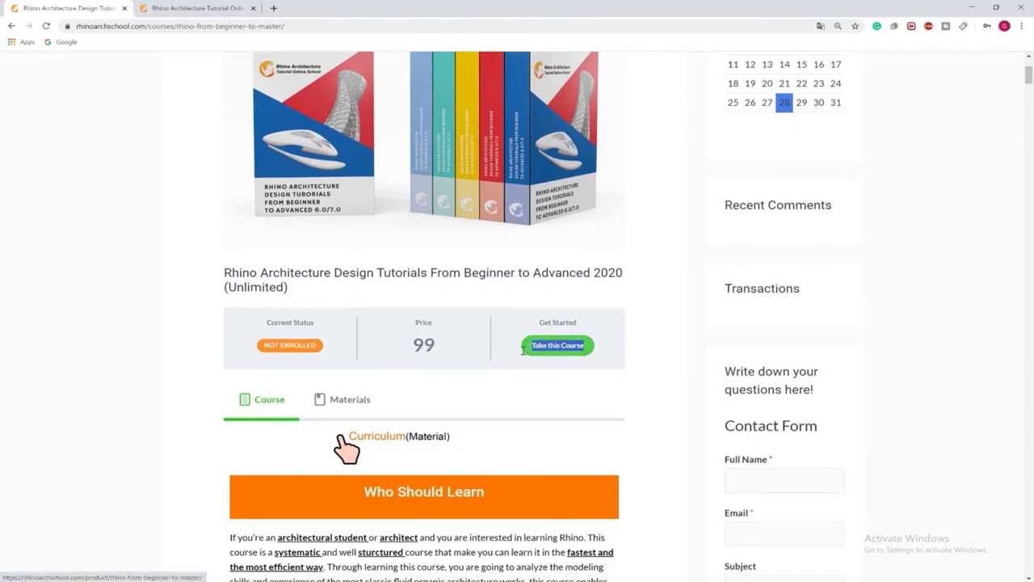
left_click(349, 397)
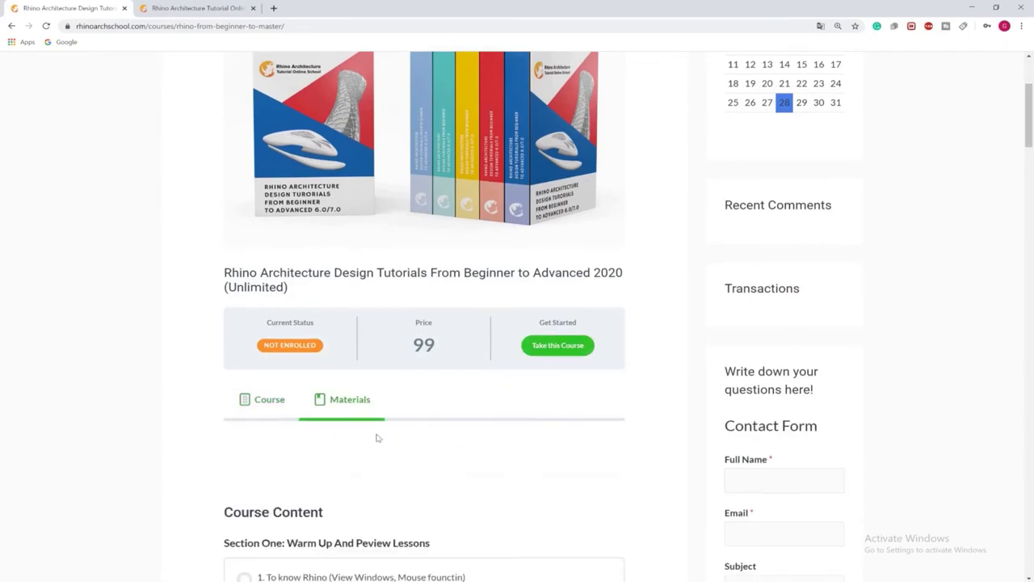
Scroll through the course introduction's architectural case-study example images.
scroll("down", 3)
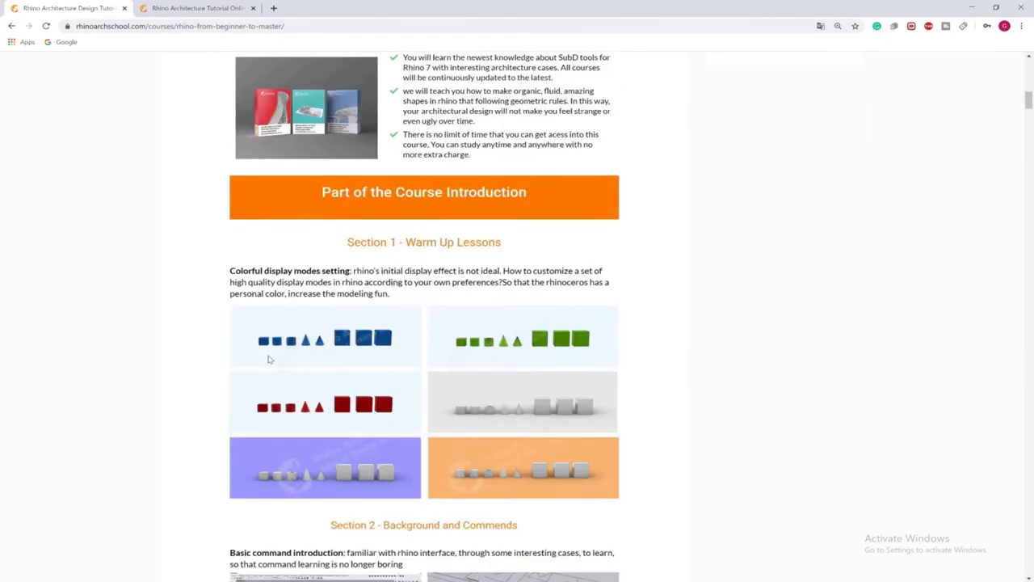
scroll("down", 3)
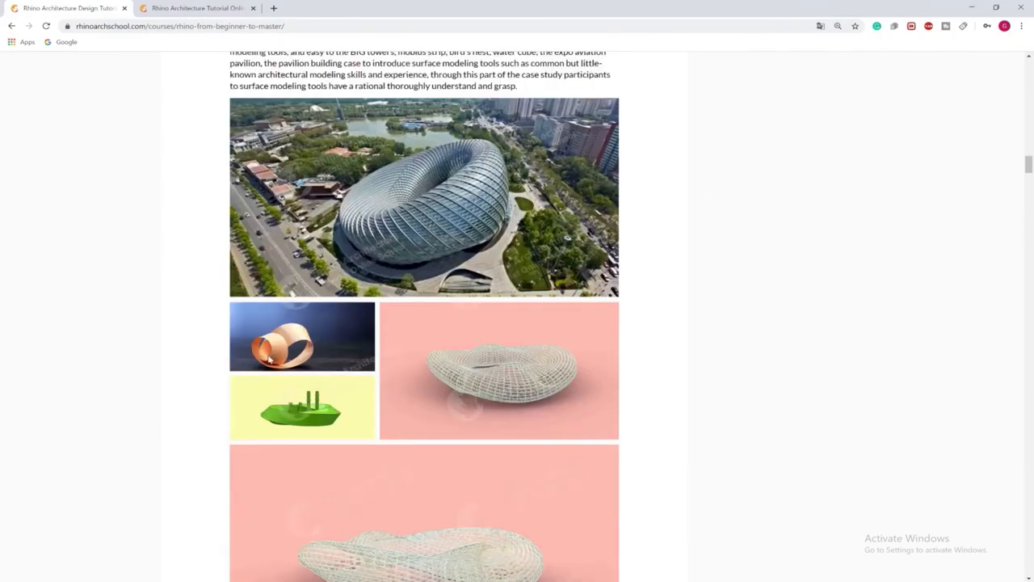
scroll("down", 3)
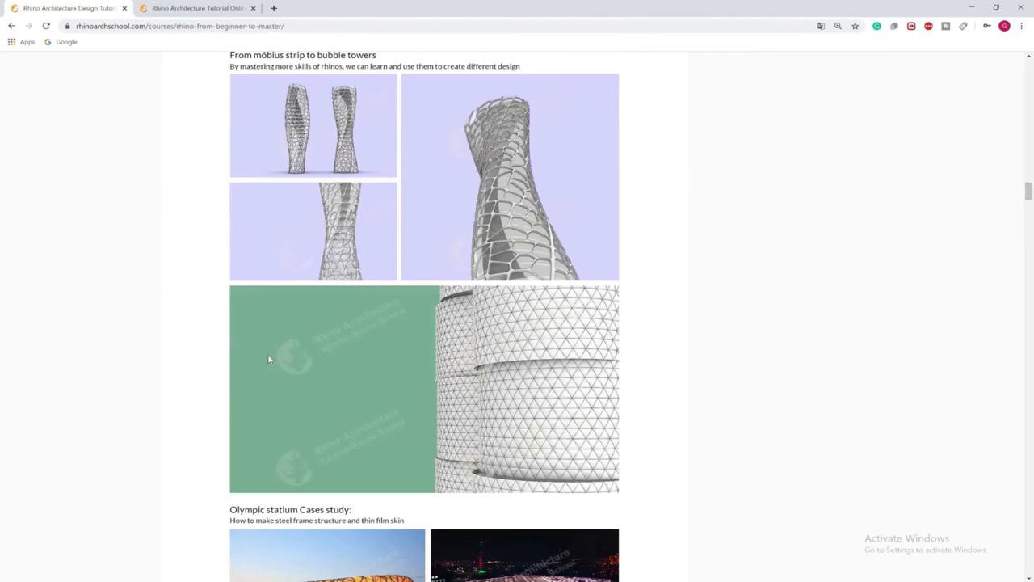
scroll("down", 3)
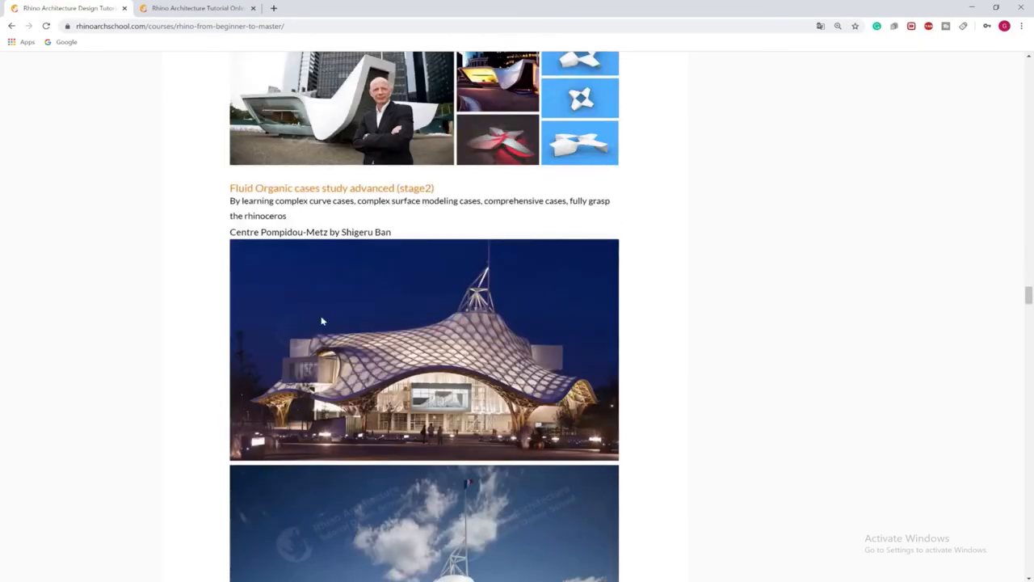
scroll("down", 3)
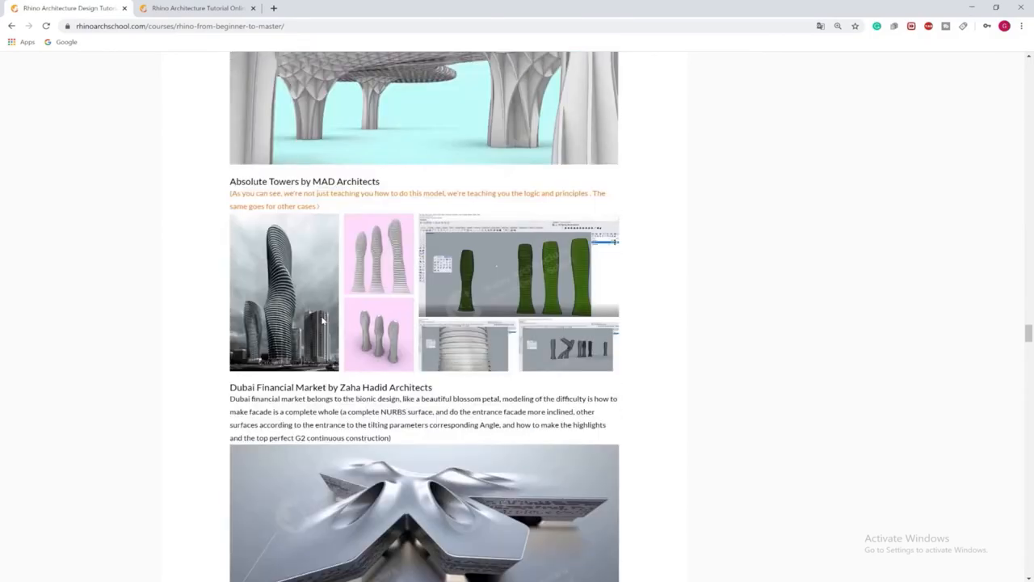
scroll("down", 3)
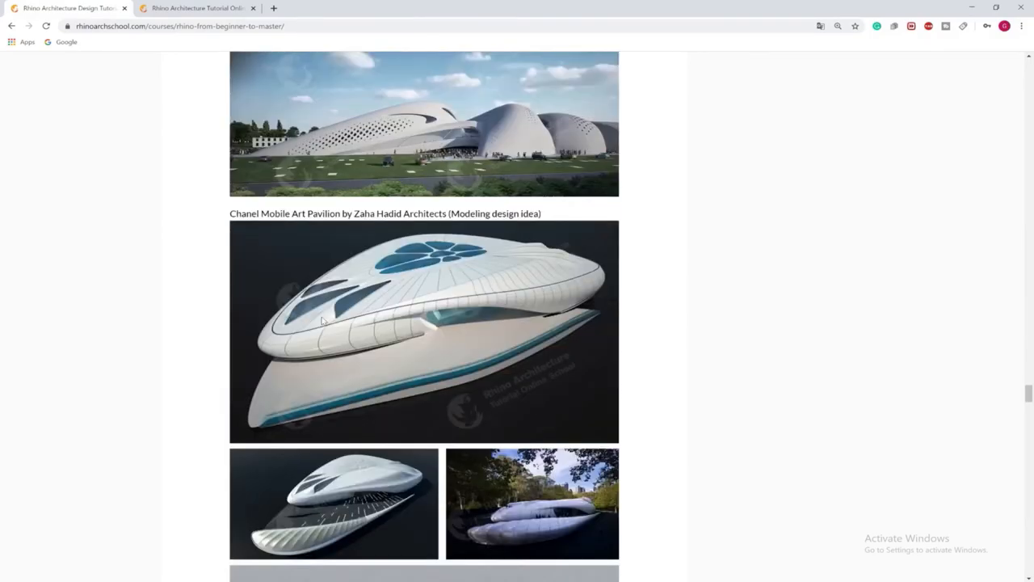
scroll("down", 3)
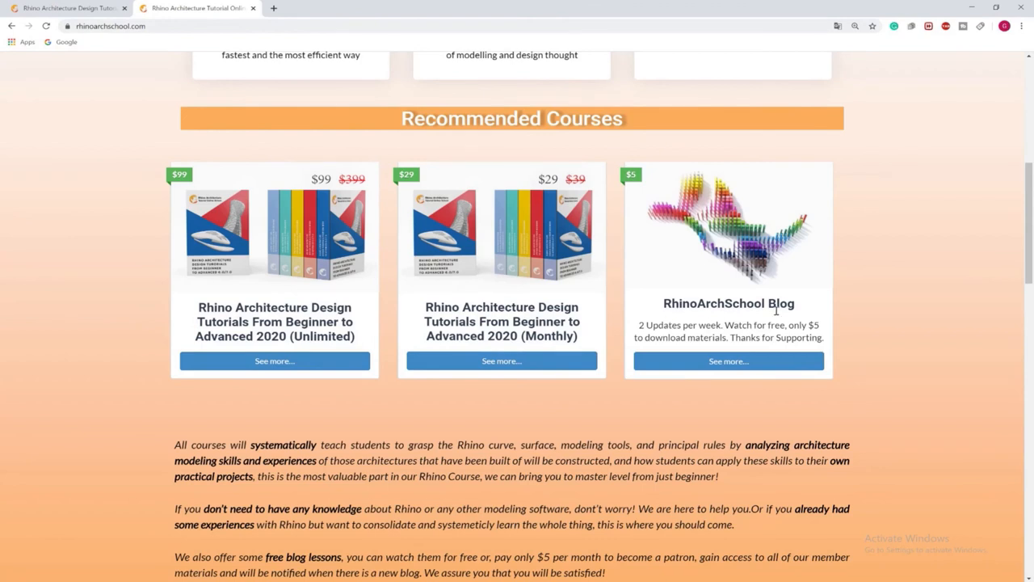
mouse_move(682, 322)
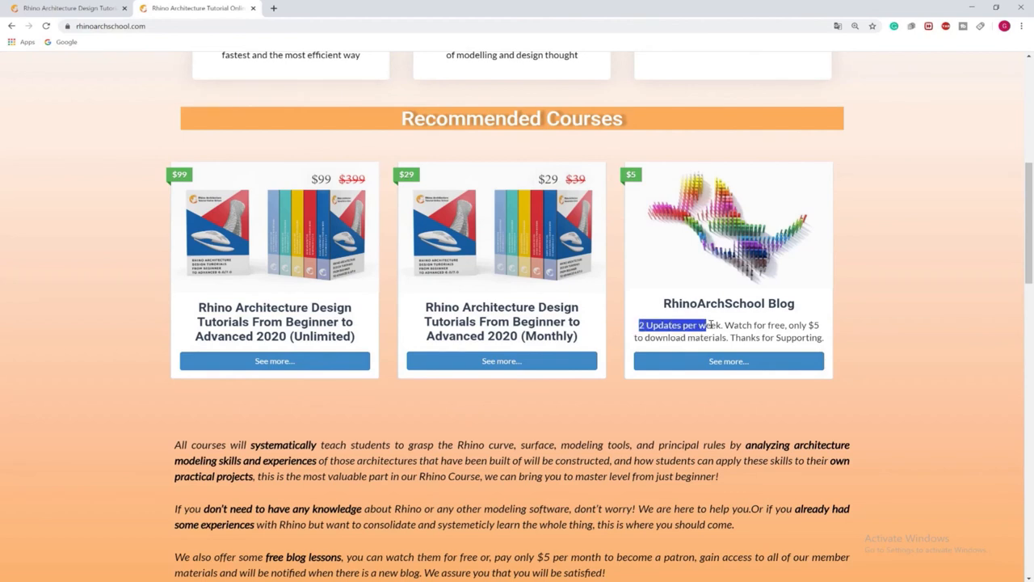
Highlight the blog card's text about two weekly updates and $5 material downloads.
left_click_drag(708, 325, 727, 338)
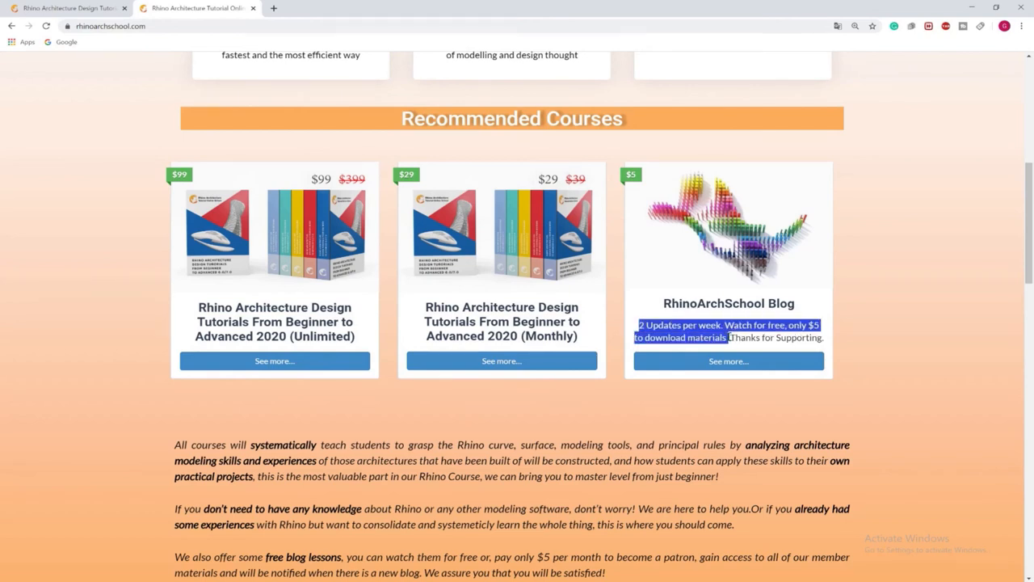